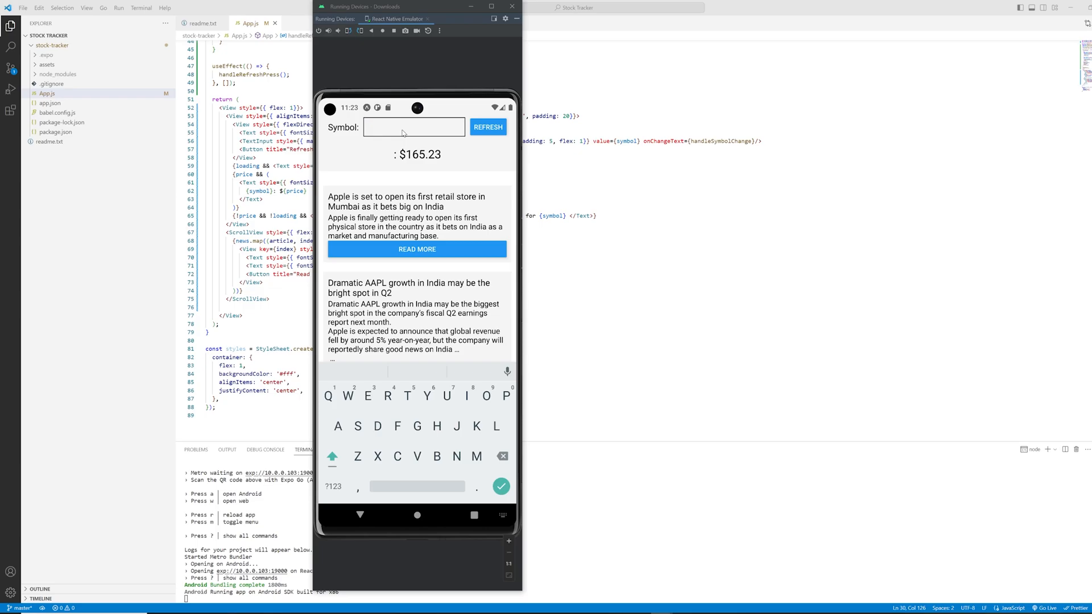
Step: Enter NVDA as the symbol and refresh to show its price and news
{"action": "left_click", "coordinate": [413, 127]}
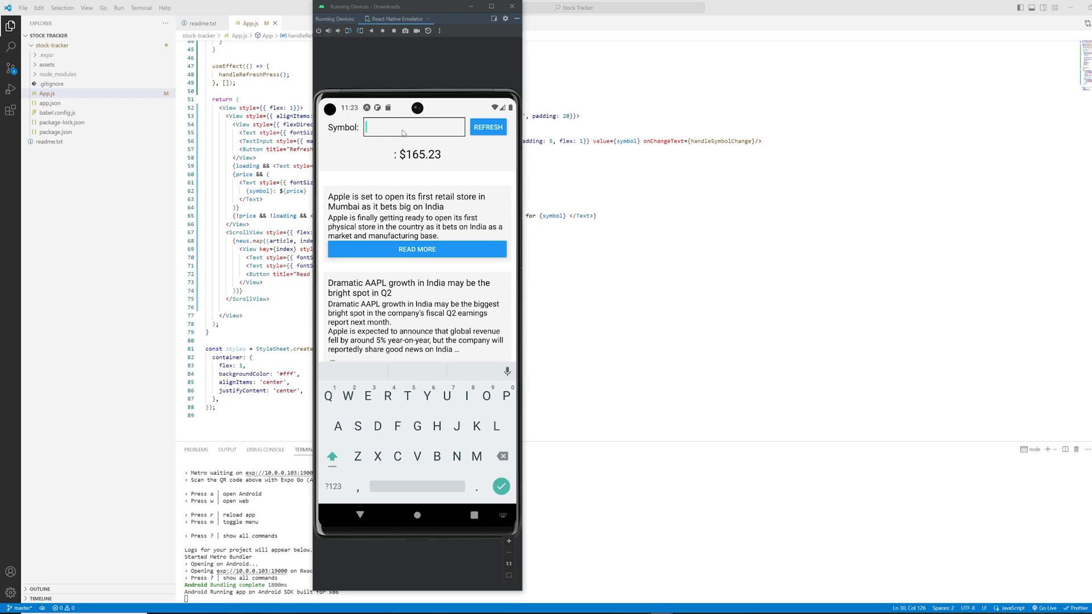
{"action": "type", "text": "NVDA"}
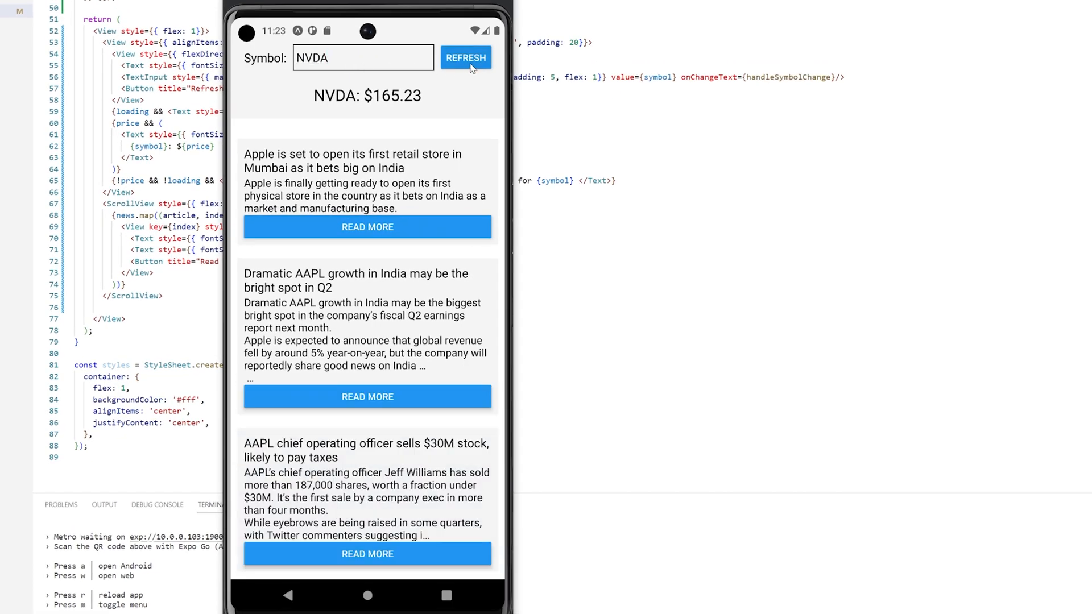
{"action": "left_click", "coordinate": [465, 58]}
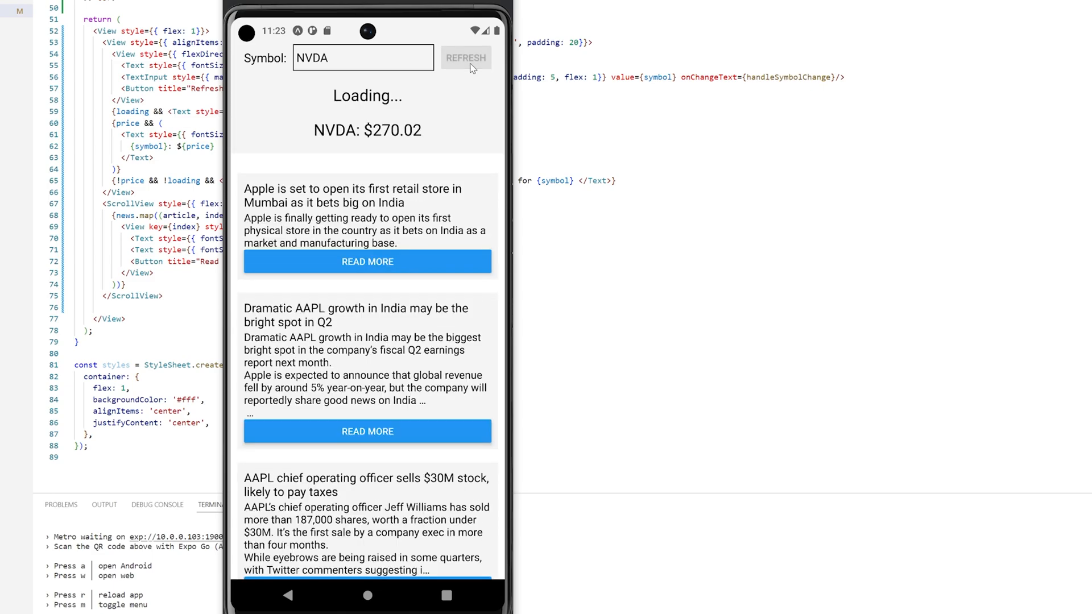
{"action": "left_click", "coordinate": [465, 57]}
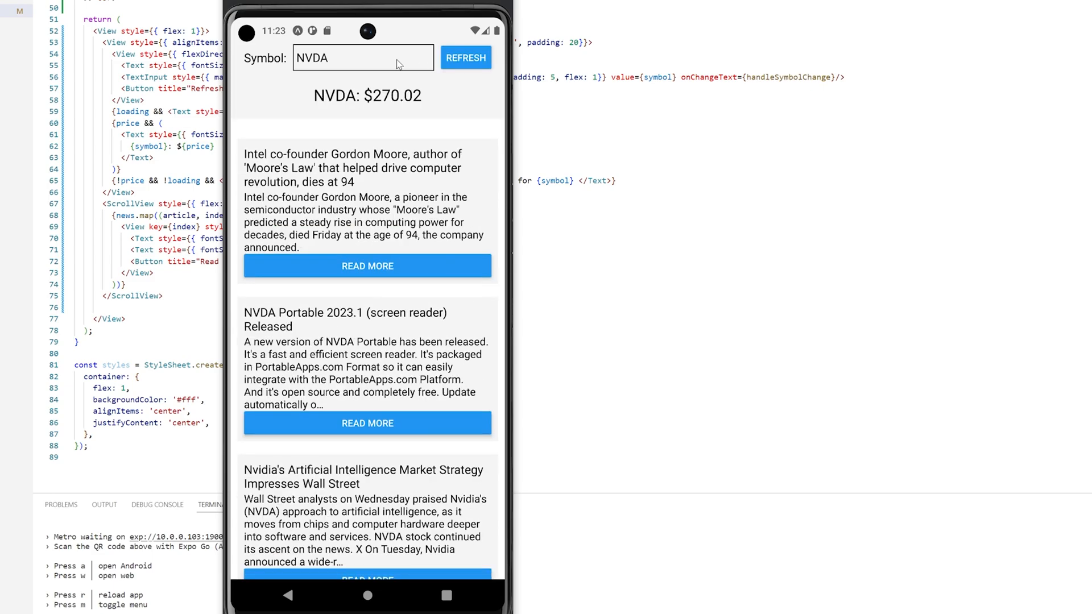
{"action": "left_click", "coordinate": [362, 58]}
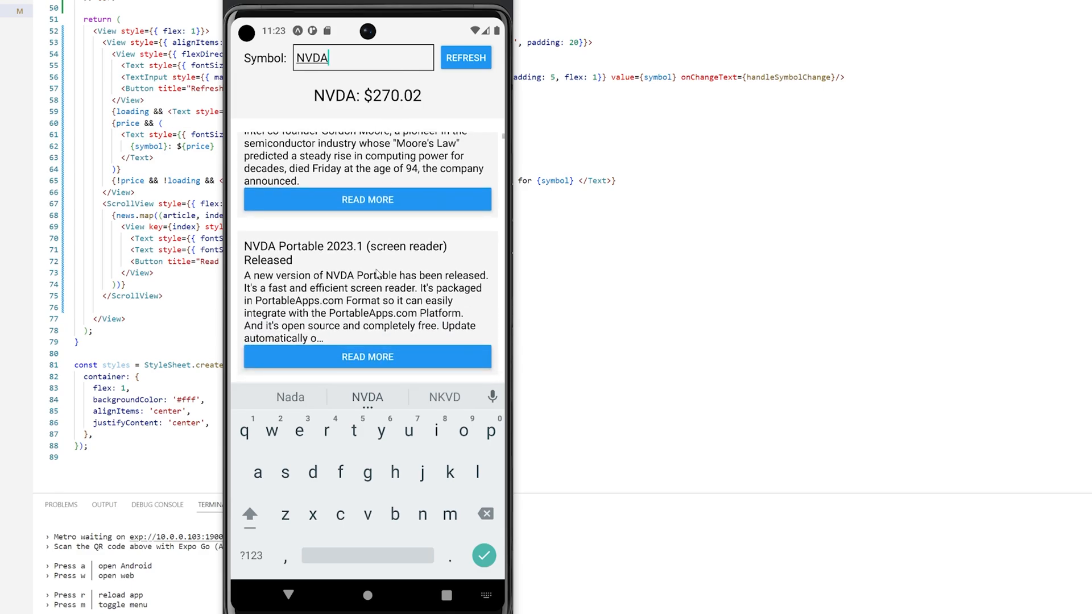
Step: Scroll the news, read the NVDA Portable article, and return to the tracker
{"action": "scroll", "scroll_direction": "down", "scroll_amount": 3}
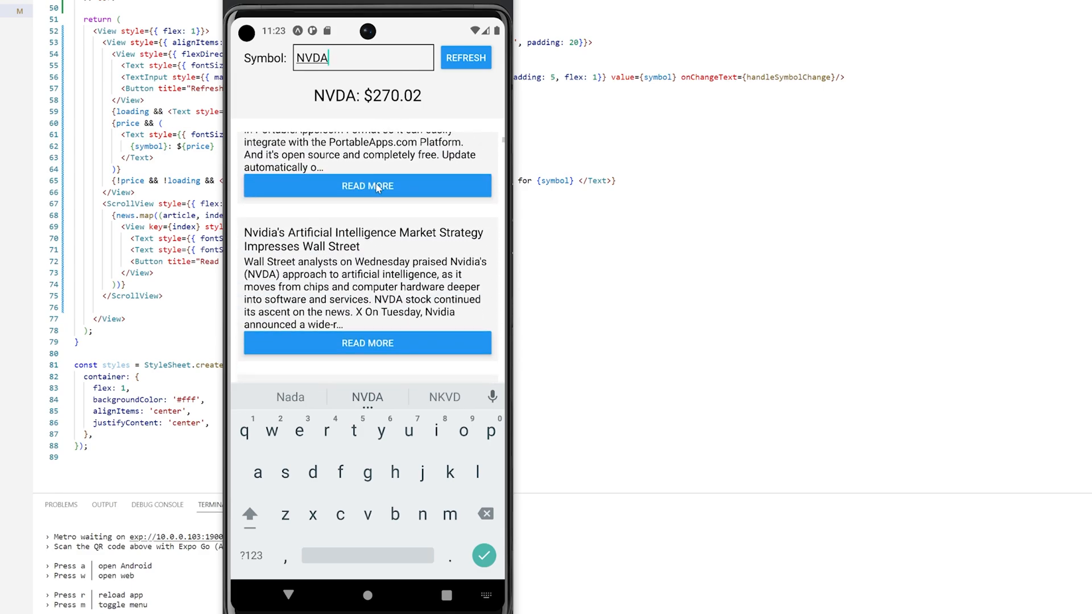
{"action": "left_click", "coordinate": [366, 186]}
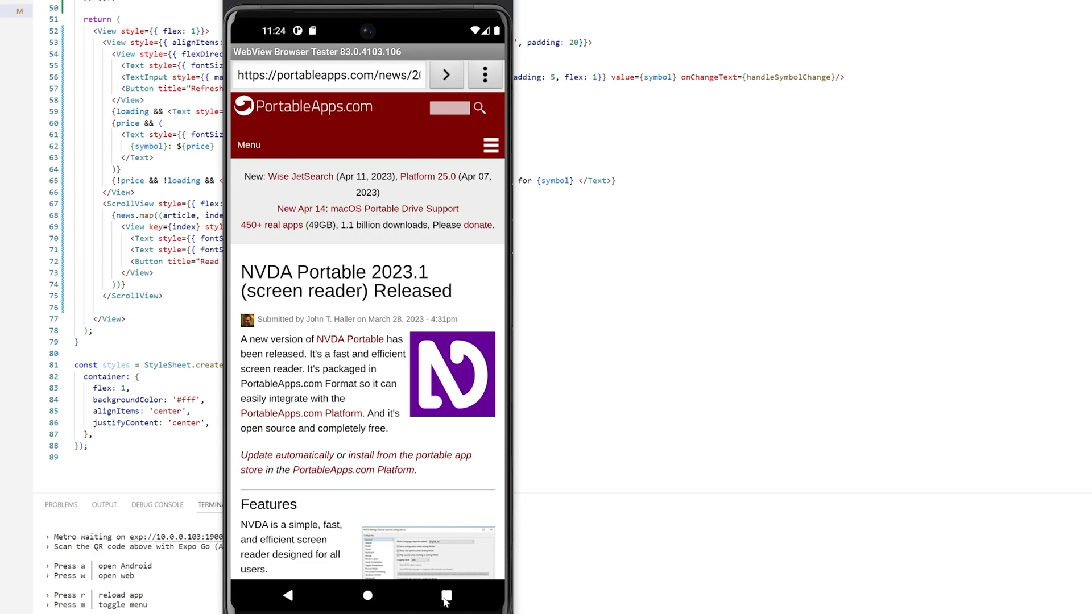
{"action": "left_click", "coordinate": [446, 595]}
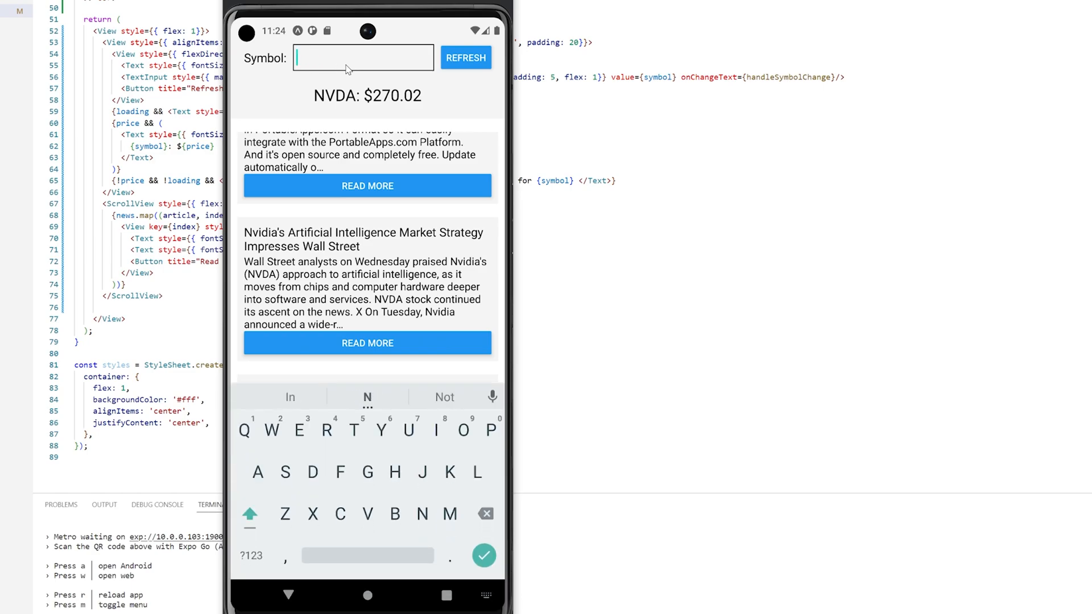
Step: Look up TYL, then replace it with MSFT to get $288.80
{"action": "type", "text": "TYL"}
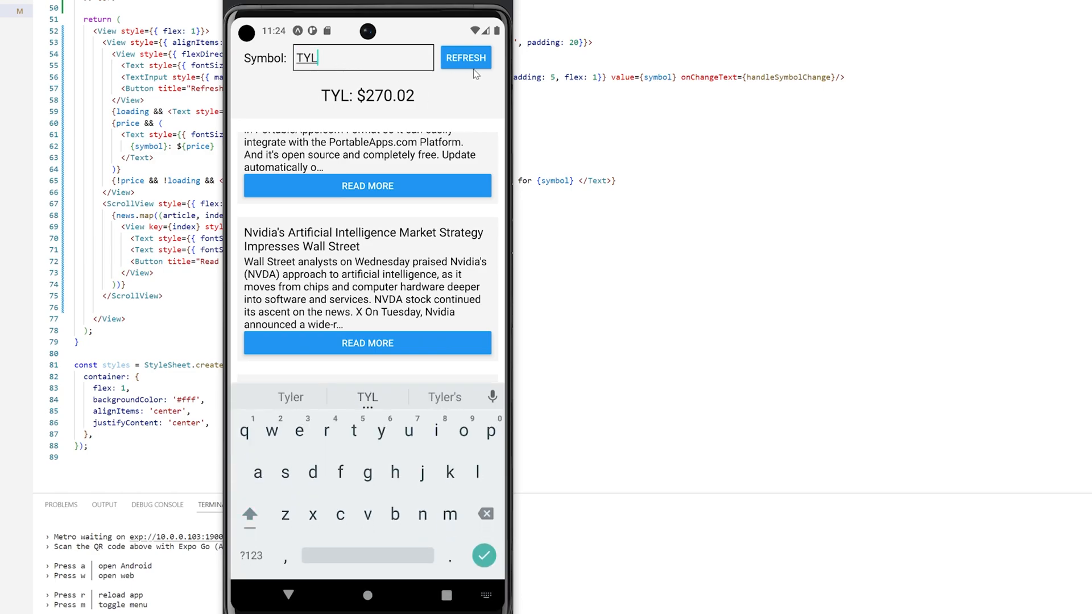
{"action": "left_click", "coordinate": [465, 58]}
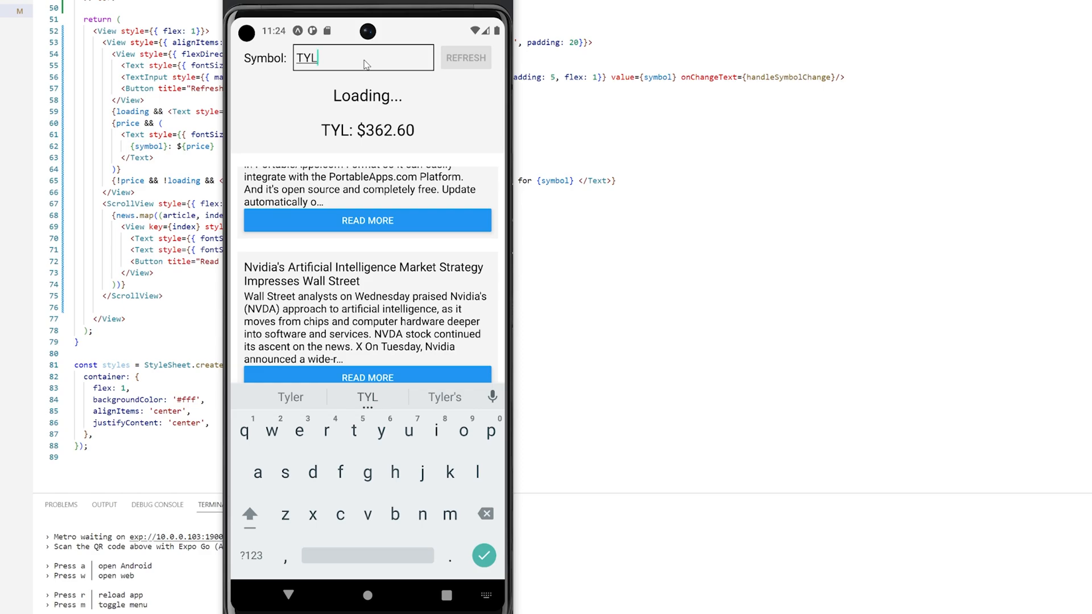
{"action": "left_click", "coordinate": [465, 58]}
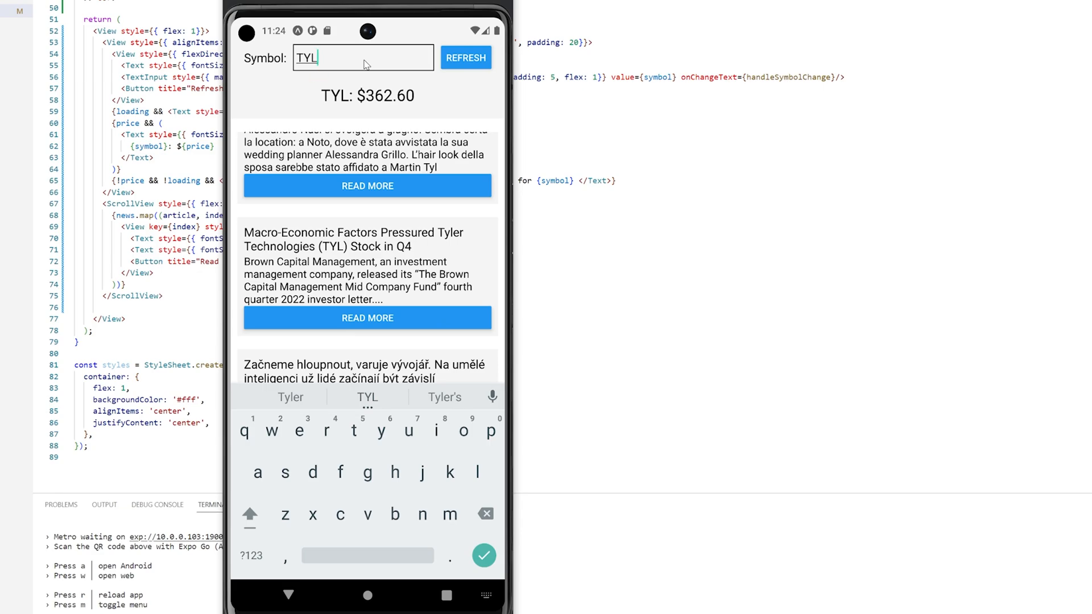
{"action": "key", "text": "BackSpace"}
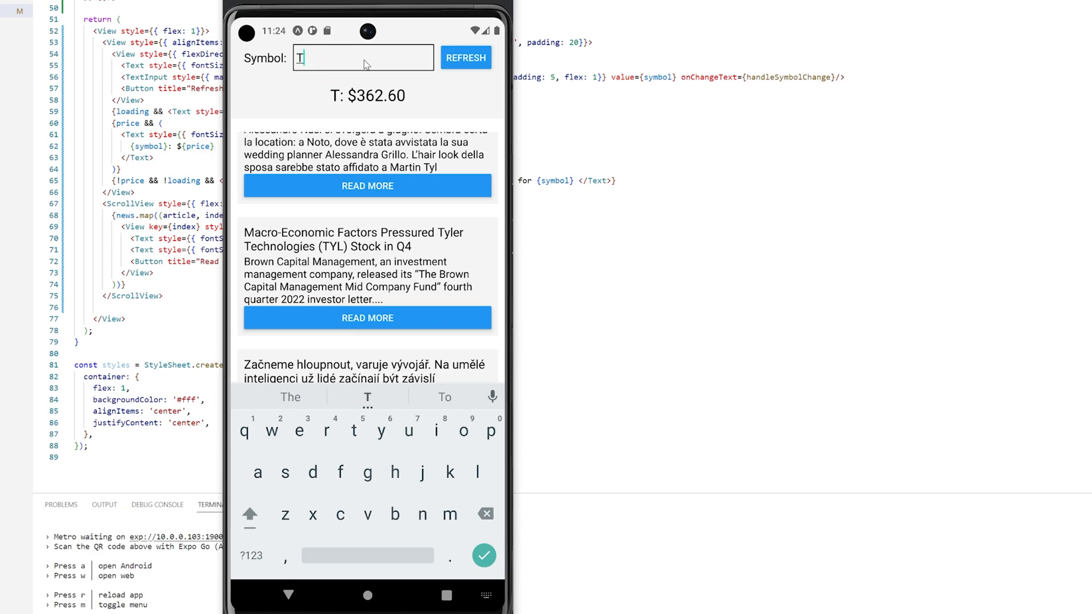
{"action": "type", "text": "MSFT"}
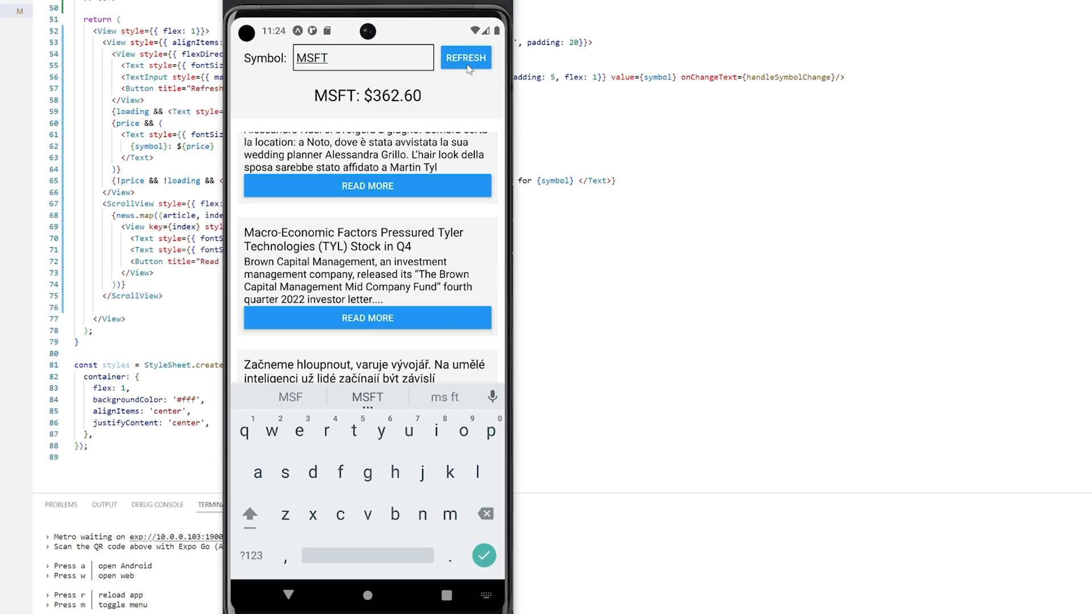
{"action": "left_click", "coordinate": [465, 56]}
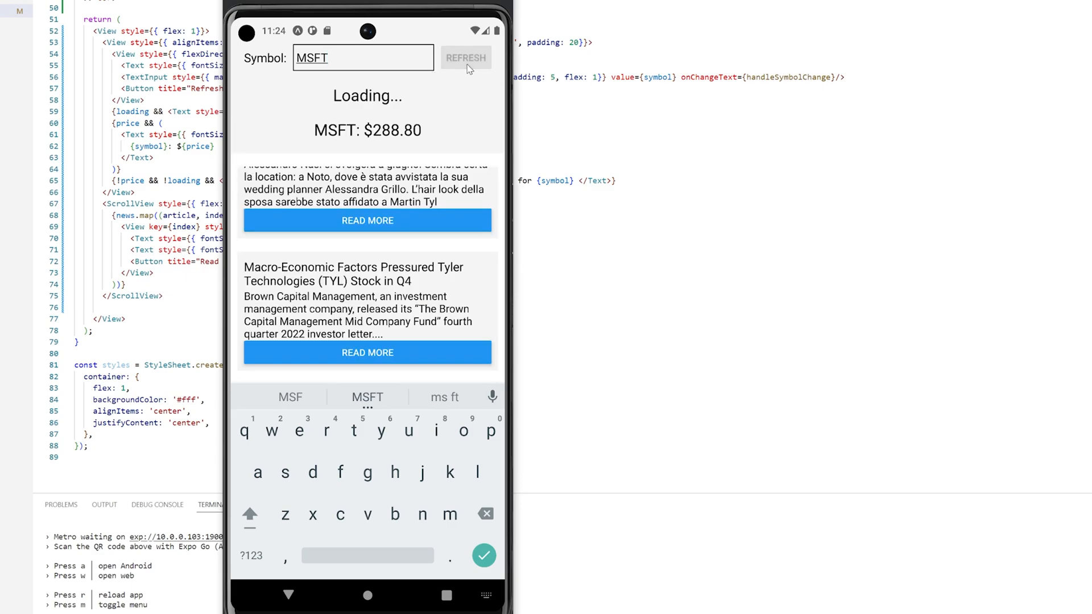
{"action": "left_click", "coordinate": [465, 56]}
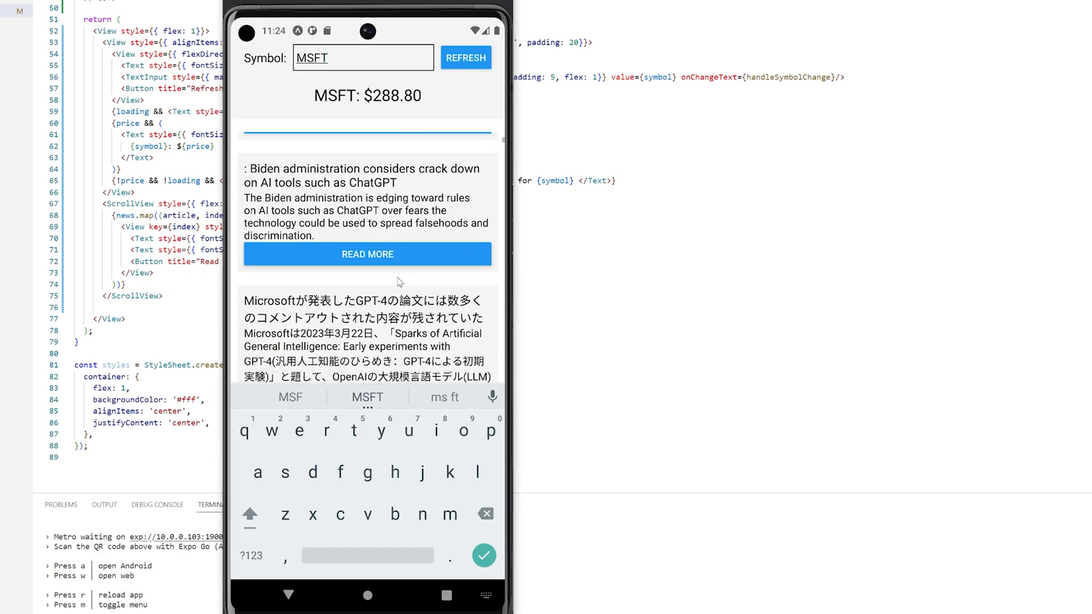
Step: Scroll the Microsoft news, open an article, then switch to the Stock Tracker workspace
{"action": "scroll", "scroll_direction": "down", "scroll_amount": 3}
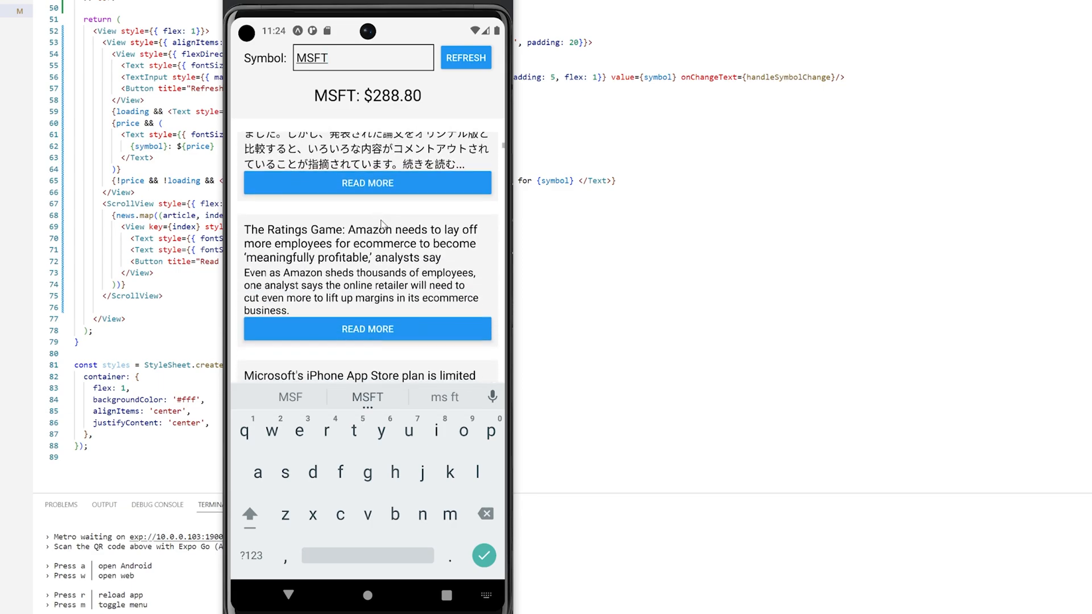
{"action": "scroll", "scroll_direction": "down", "scroll_amount": 3}
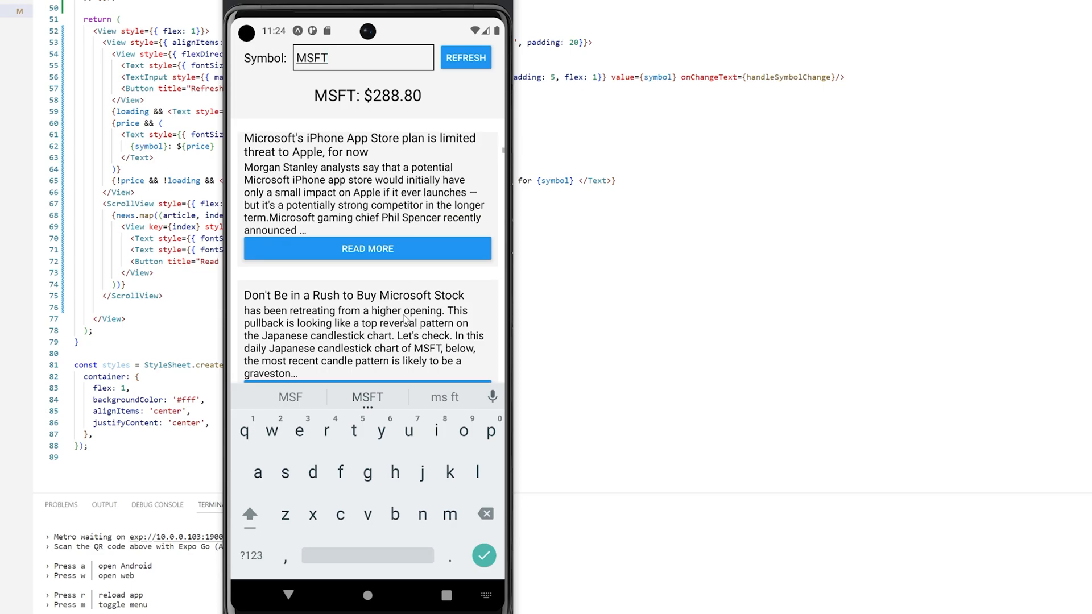
{"action": "scroll", "scroll_direction": "down", "scroll_amount": 3}
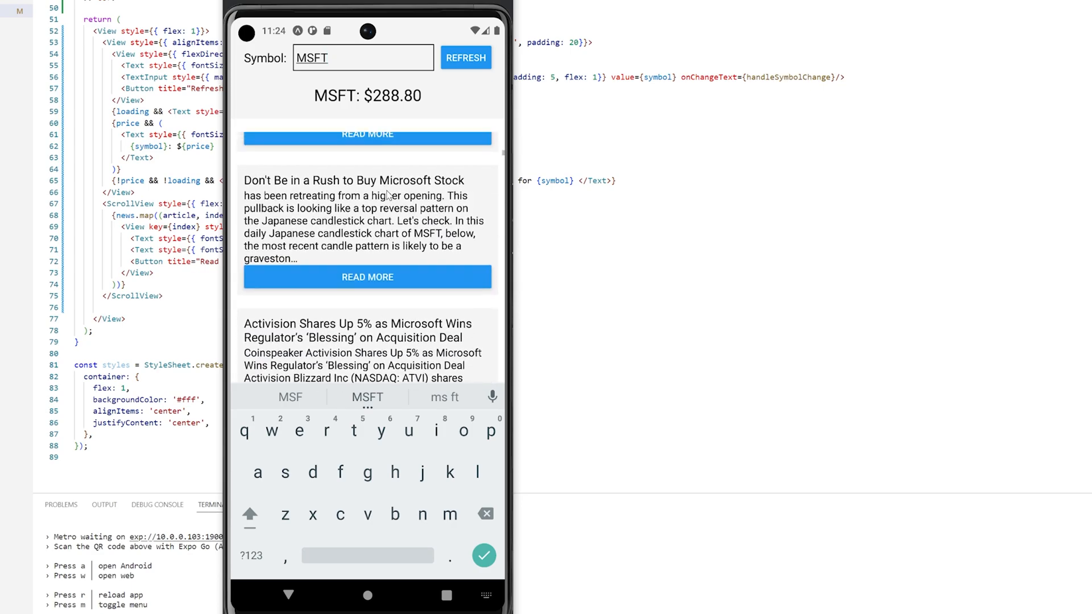
{"action": "scroll", "scroll_direction": "down", "scroll_amount": 3}
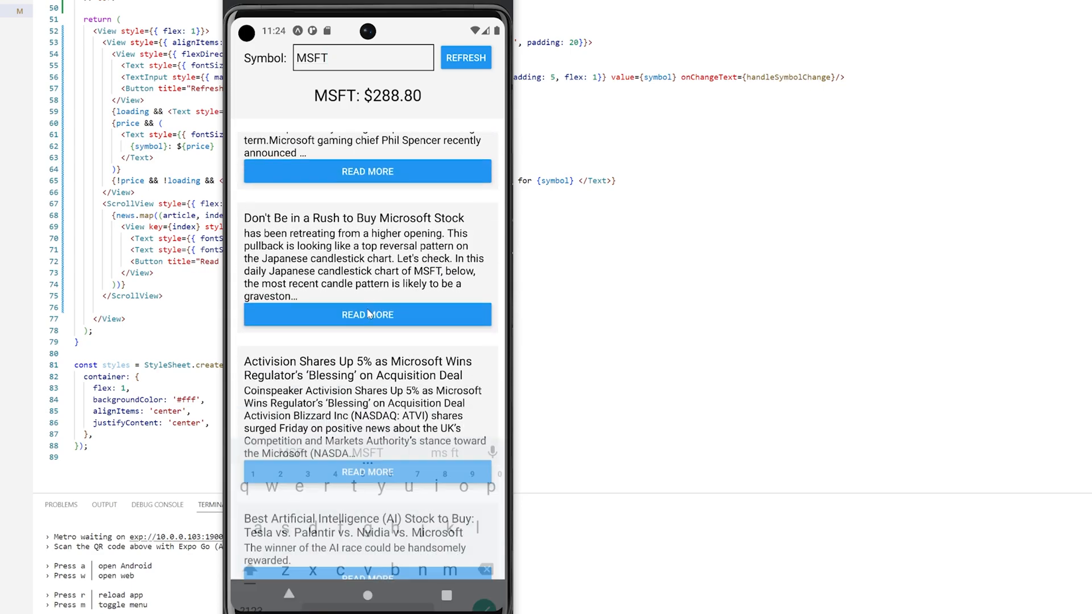
{"action": "left_click", "coordinate": [366, 314]}
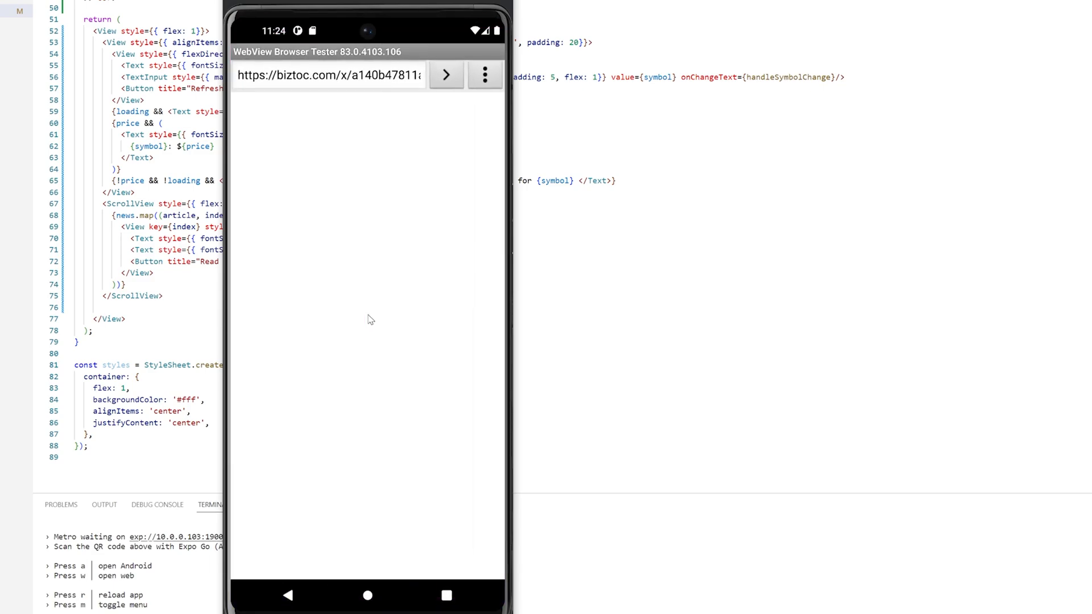
{"action": "left_click", "coordinate": [446, 75]}
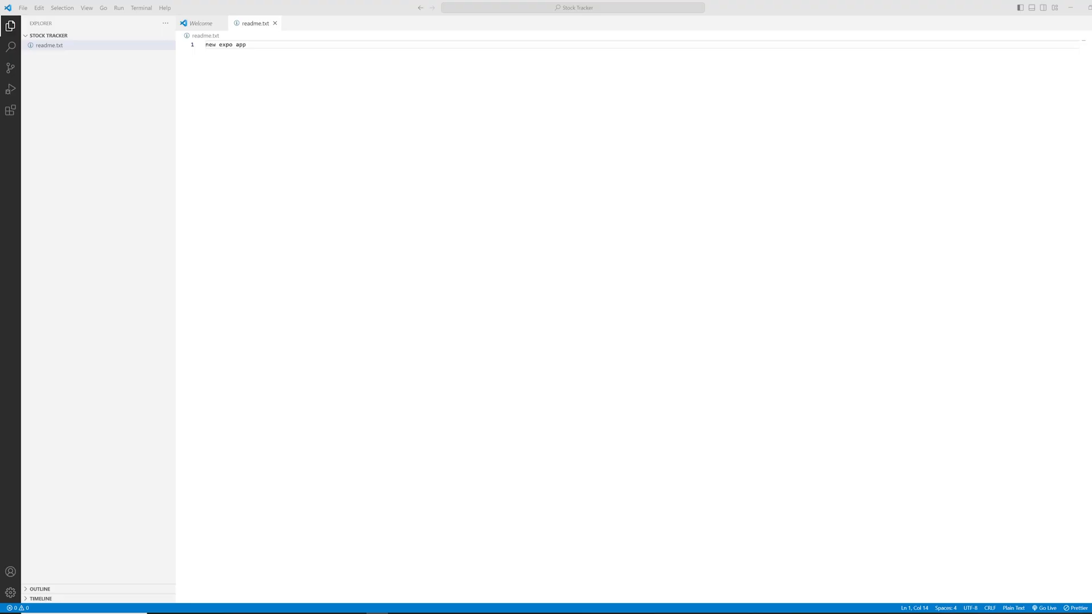
Step: In a new terminal, run npx create-expo-app stock-tracker until the project is ready
{"action": "left_click", "coordinate": [140, 8]}
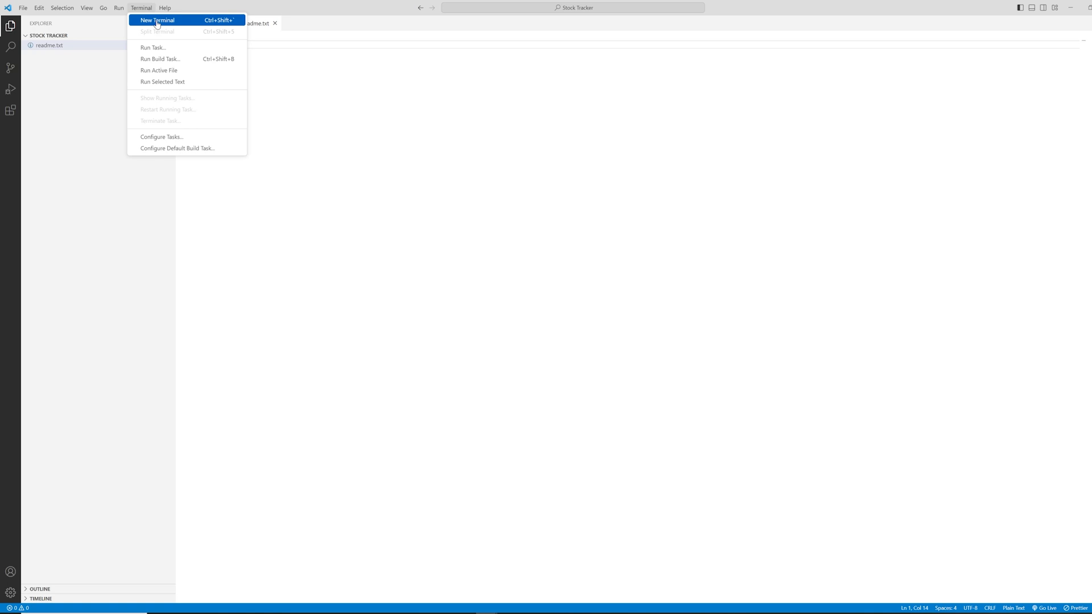
{"action": "left_click", "coordinate": [157, 19]}
{"action": "type", "text": "npx create-expo-app"}
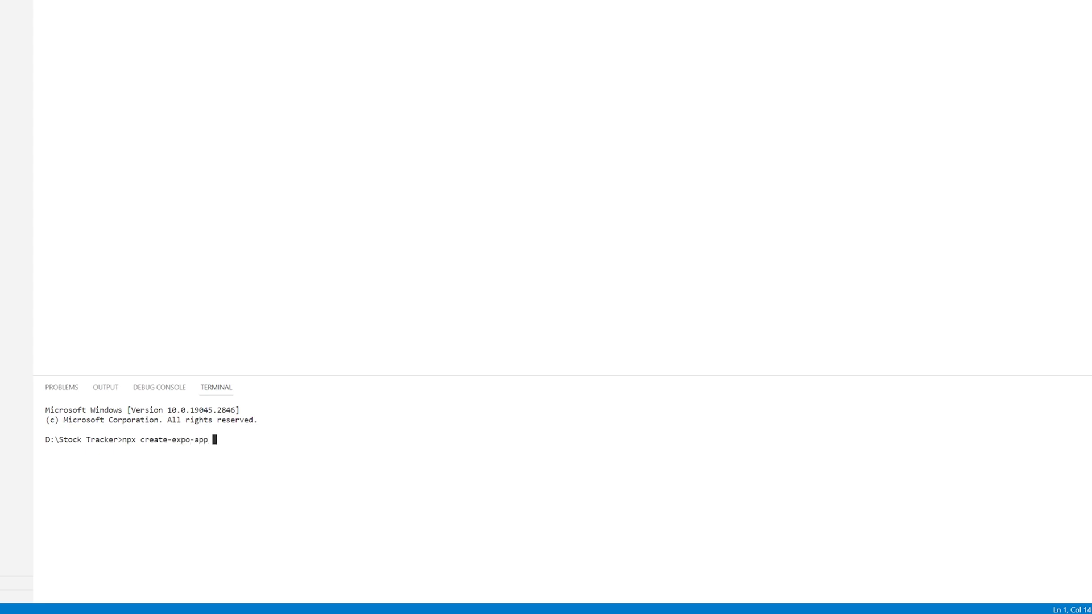
{"action": "type", "text": "stock-t"}
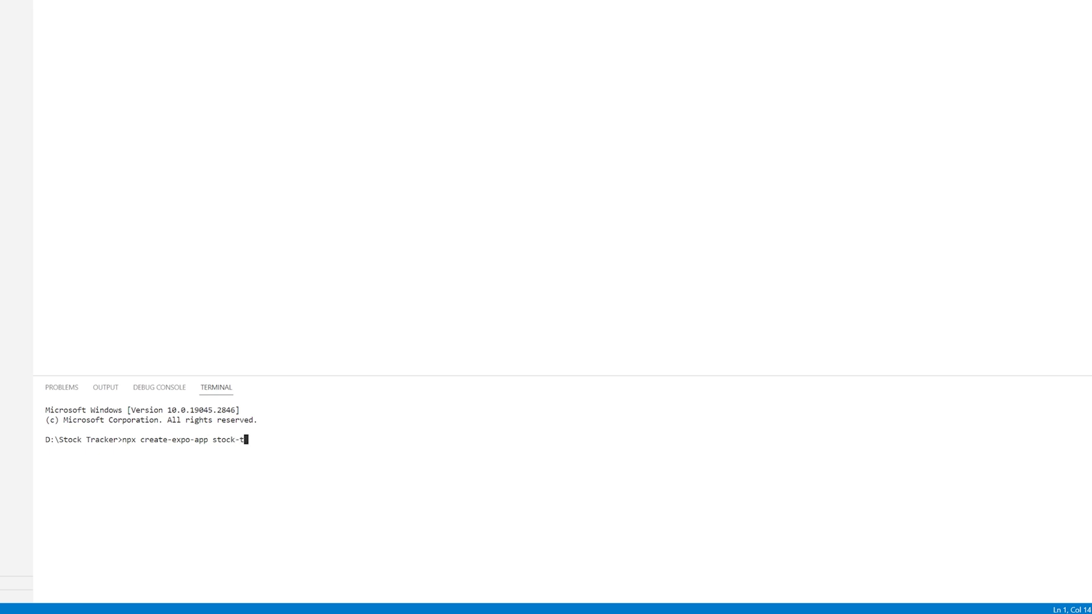
{"action": "type", "text": "racker"}
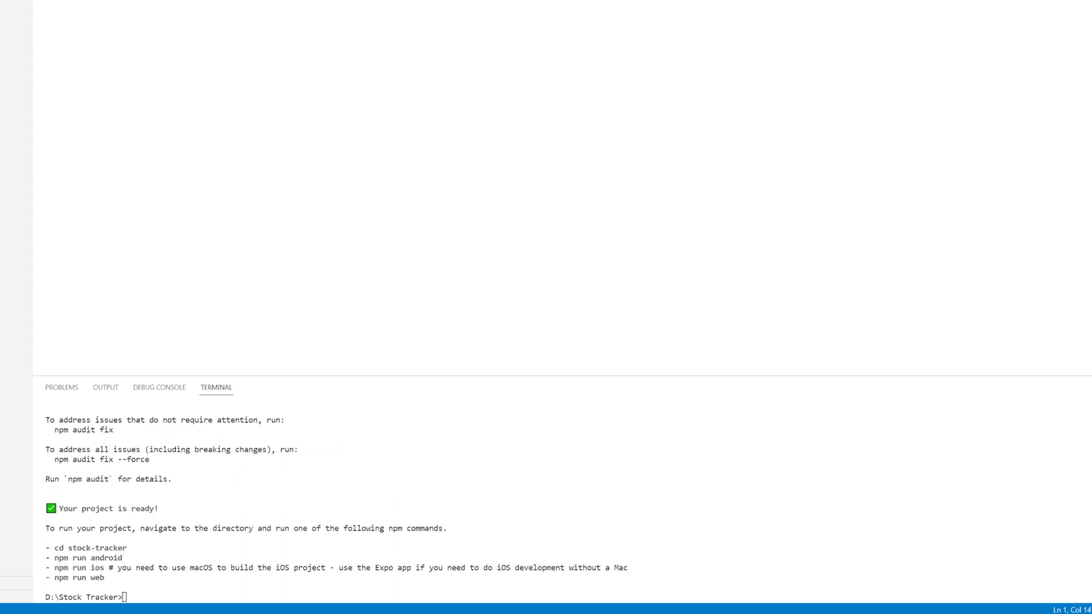
Step: Change into the stock-tracker folder and run expo start
{"action": "type", "text": "cd stock-tracker"}
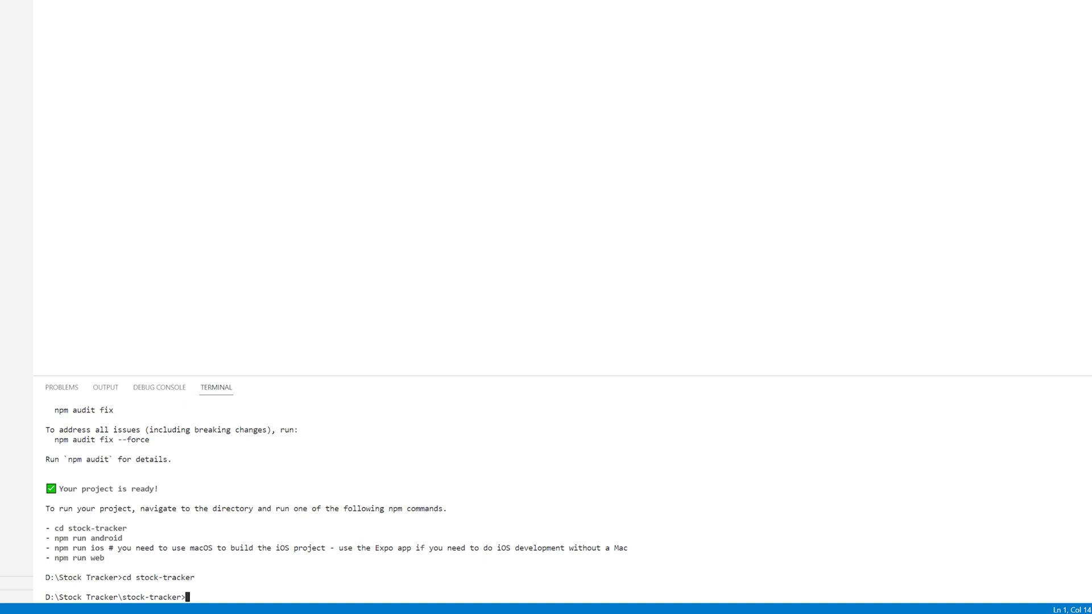
{"action": "type", "text": "expo start"}
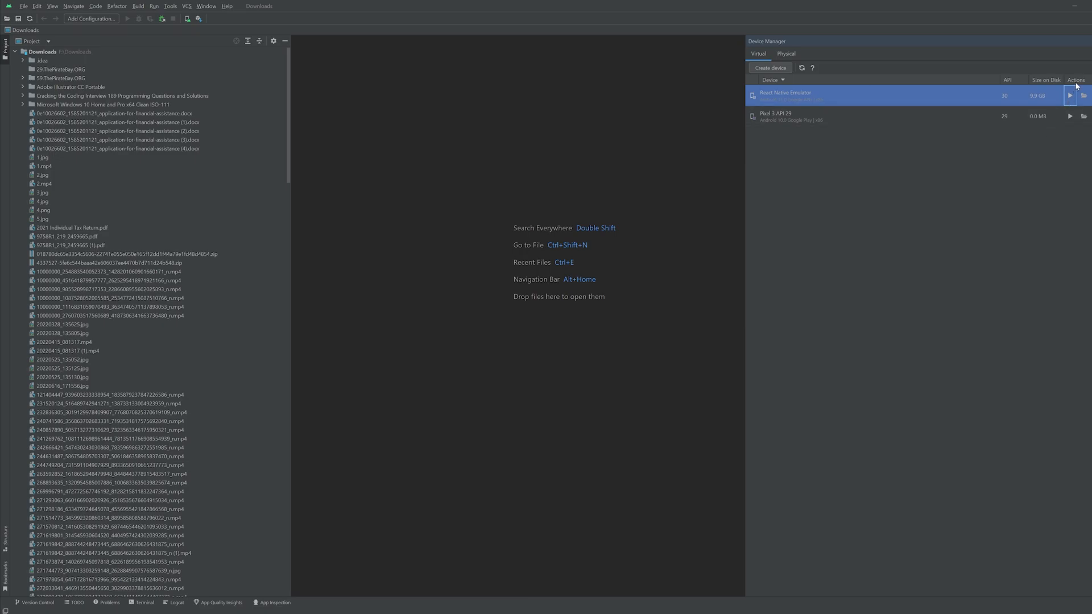
Step: Launch the React Native Emulator virtual device from Device Manager
{"action": "left_click", "coordinate": [1070, 95]}
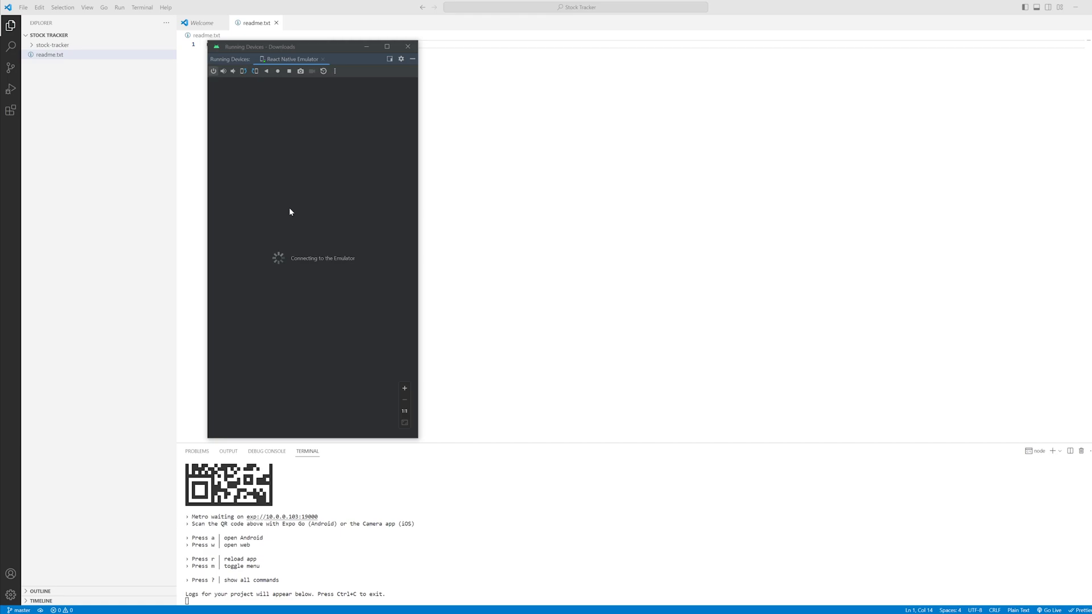
{"action": "mouse_move", "coordinate": [413, 430]}
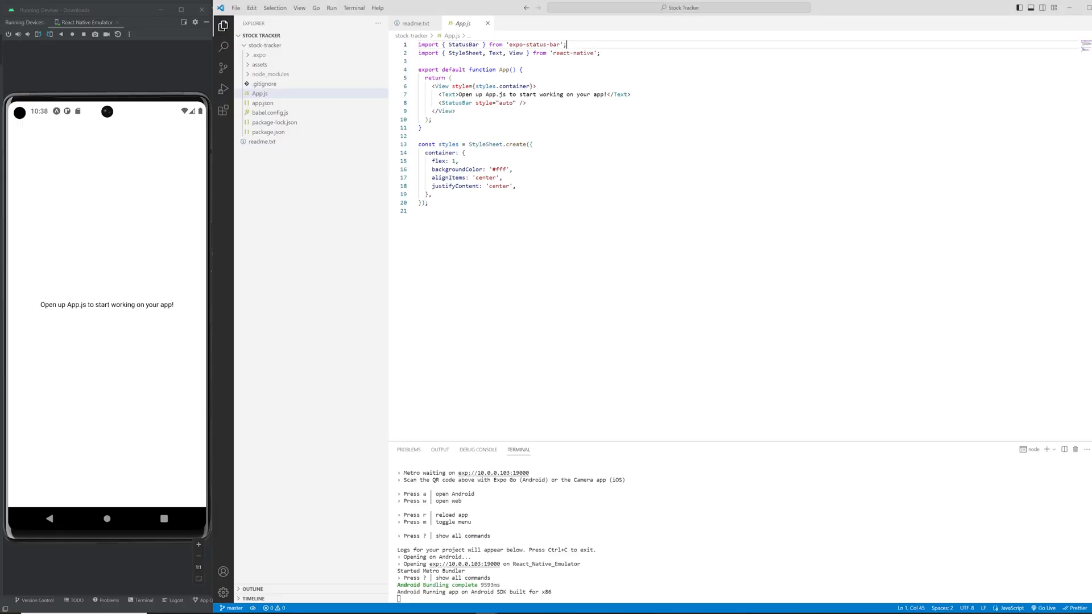
Step: Import useState and useEffect from React, plus TextInput, Button, ScrollView, Linking from react-native
{"action": "type", "text": "import React, {useState,"}
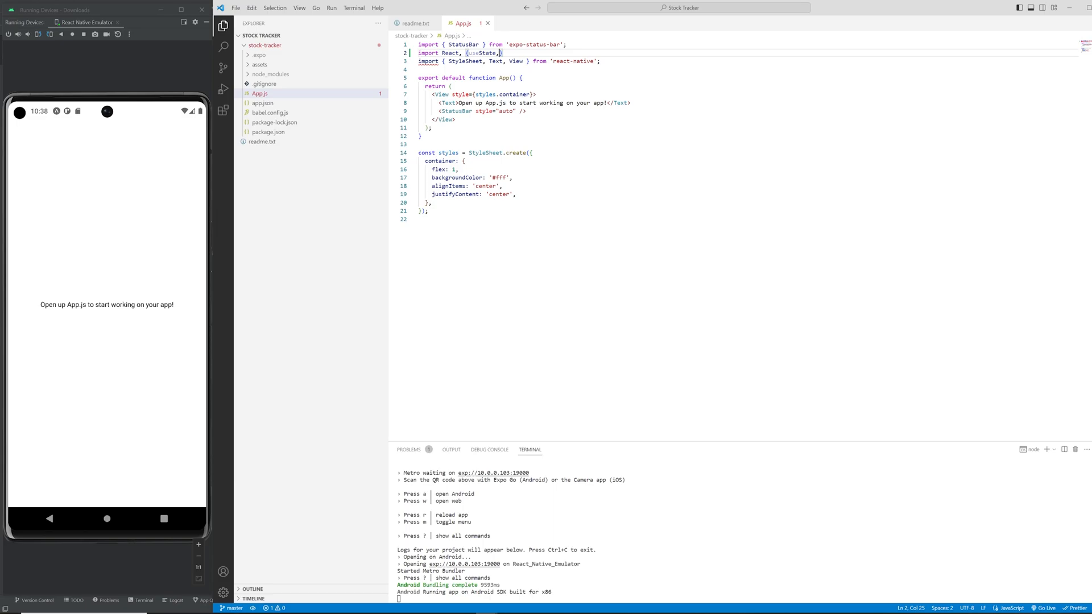
{"action": "type", "text": "useEffect"}
{"action": "left_click", "coordinate": [509, 61]}
{"action": "type", "text": ","}
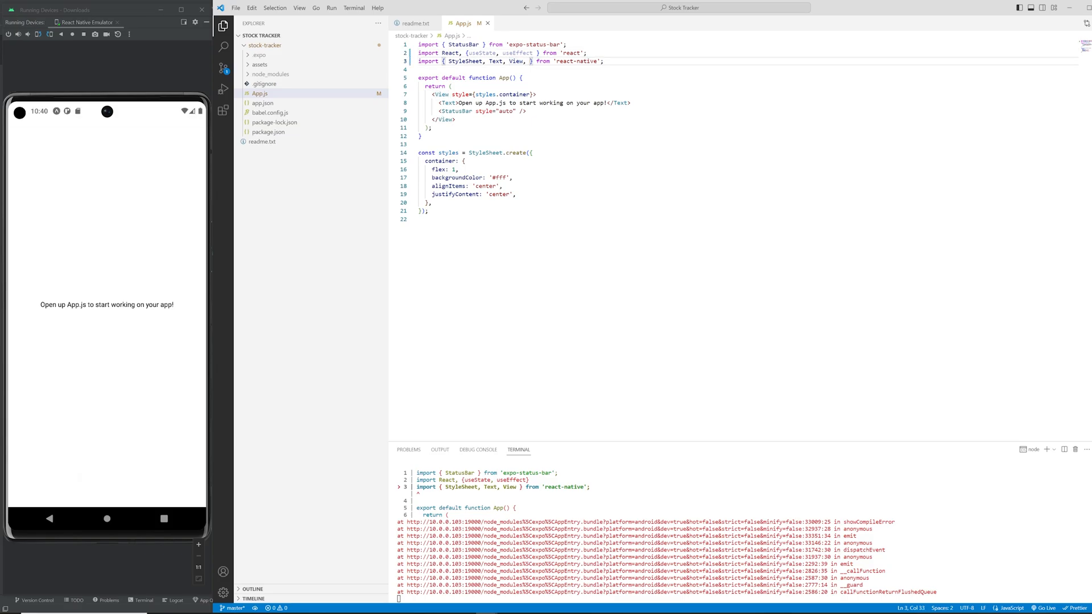
{"action": "type", "text": "TextInput, Button, ScrollView, Linking"}
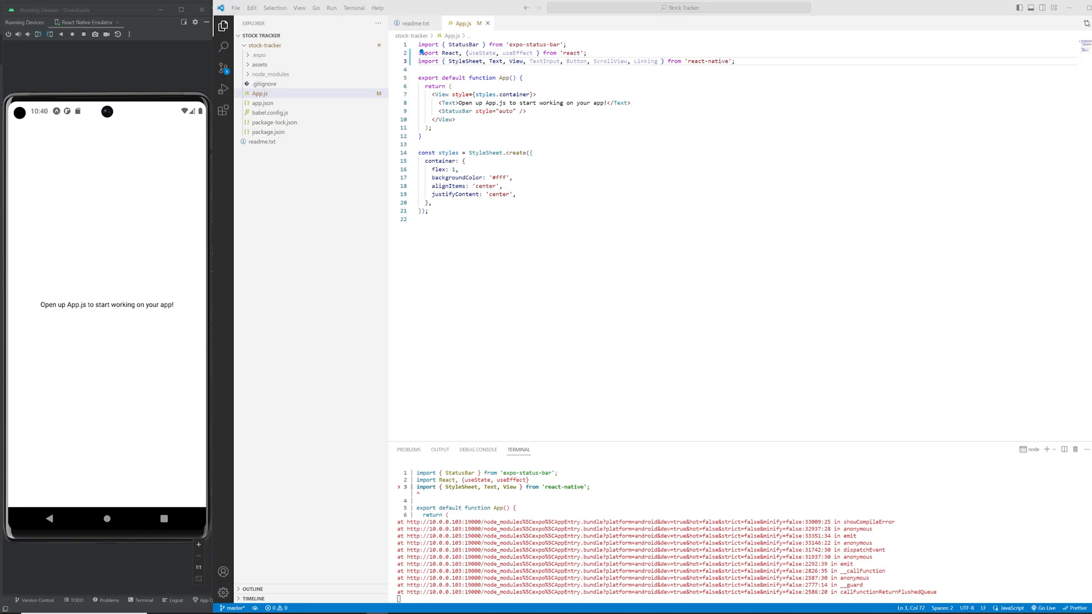
Step: Add the API_KEY constant and useState hooks for symbol ('AAPL'), price, loading and news
{"action": "type", "text": "const API_KEY = 'YOUR_API_KEY"}
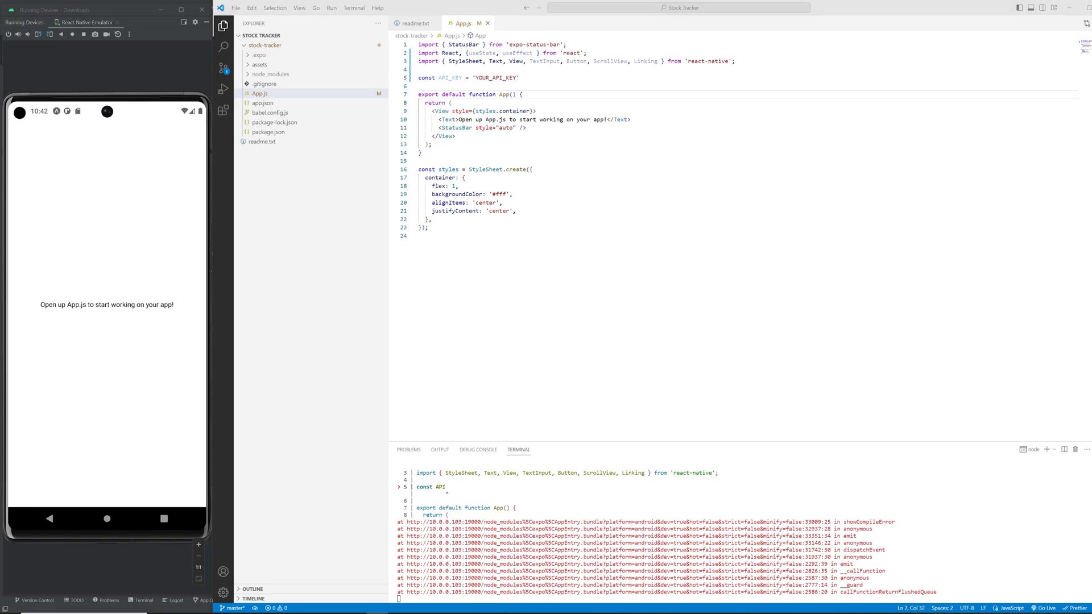
{"action": "key", "text": "Enter"}
{"action": "type", "text": "const [symbol,"}
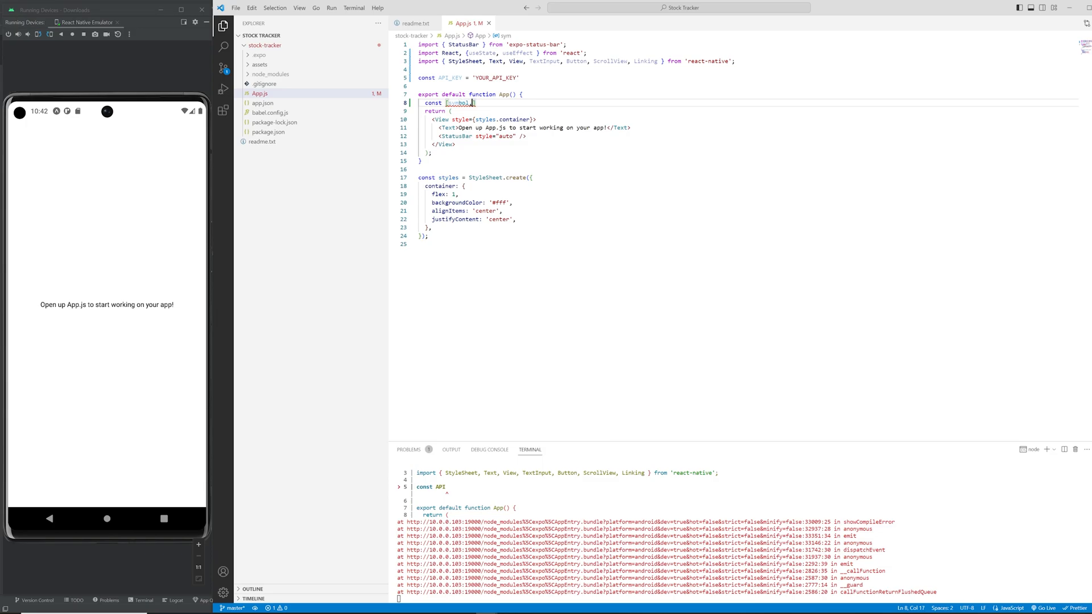
{"action": "type", "text": ", setSymbol"}
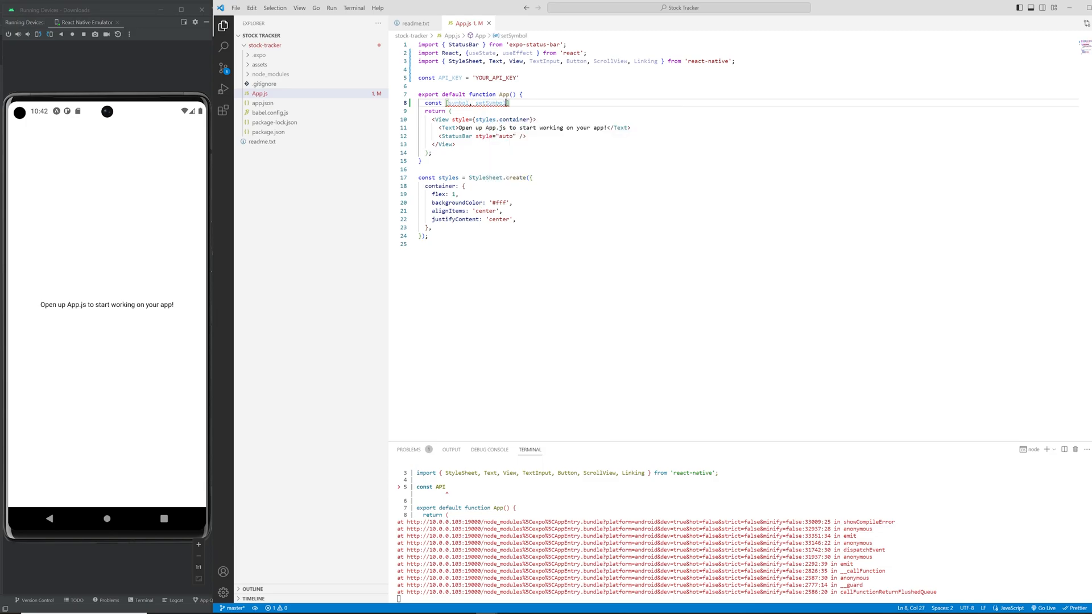
{"action": "type", "text": "useState"}
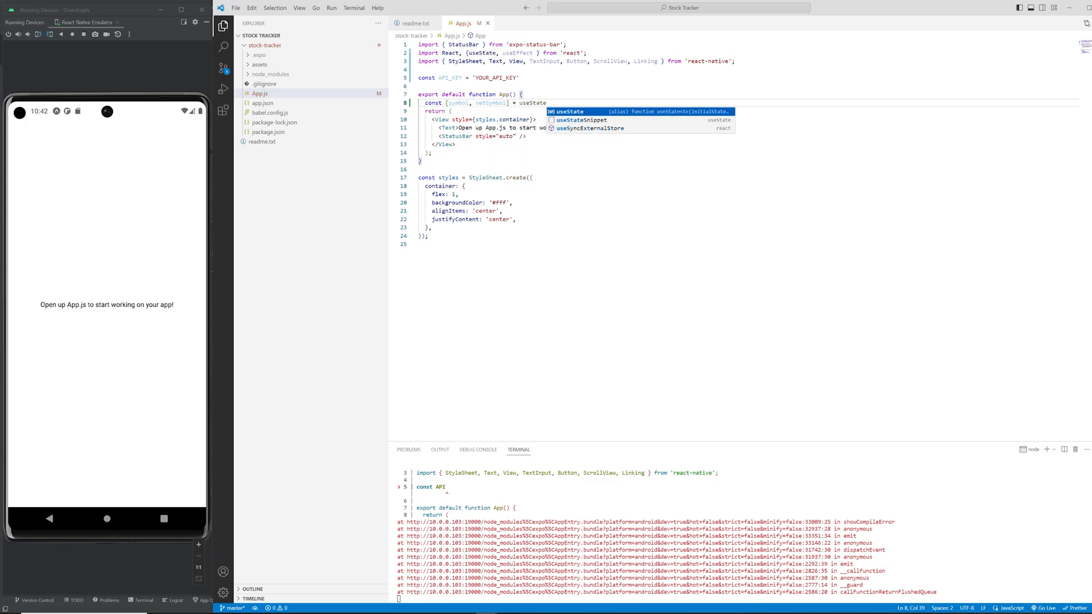
{"action": "type", "text": "('AAPL');"}
{"action": "type", "text": "const ["}
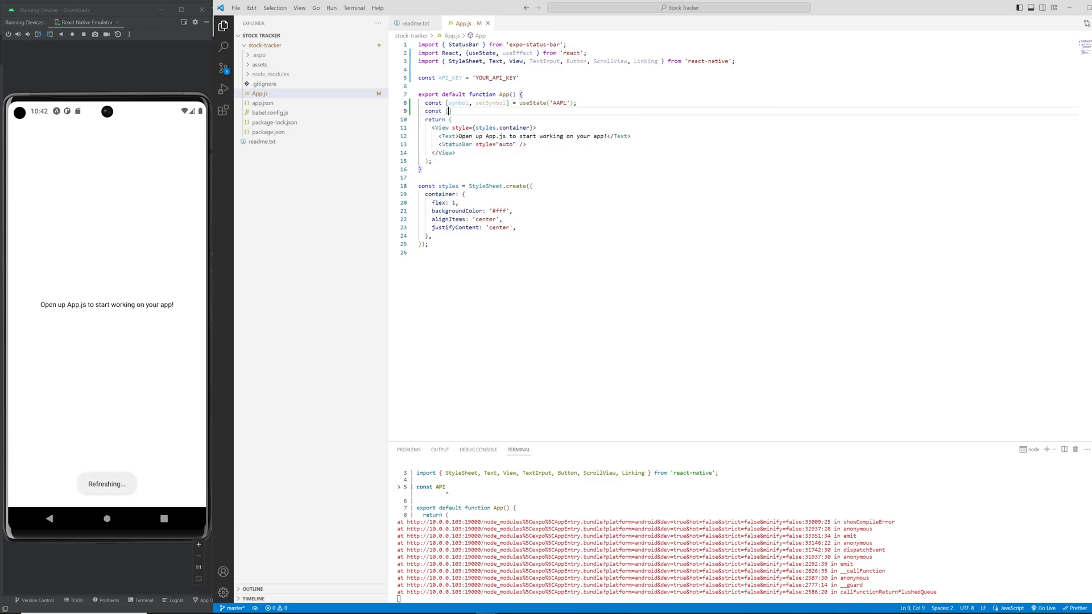
{"action": "type", "text": "[price, setPrice]"}
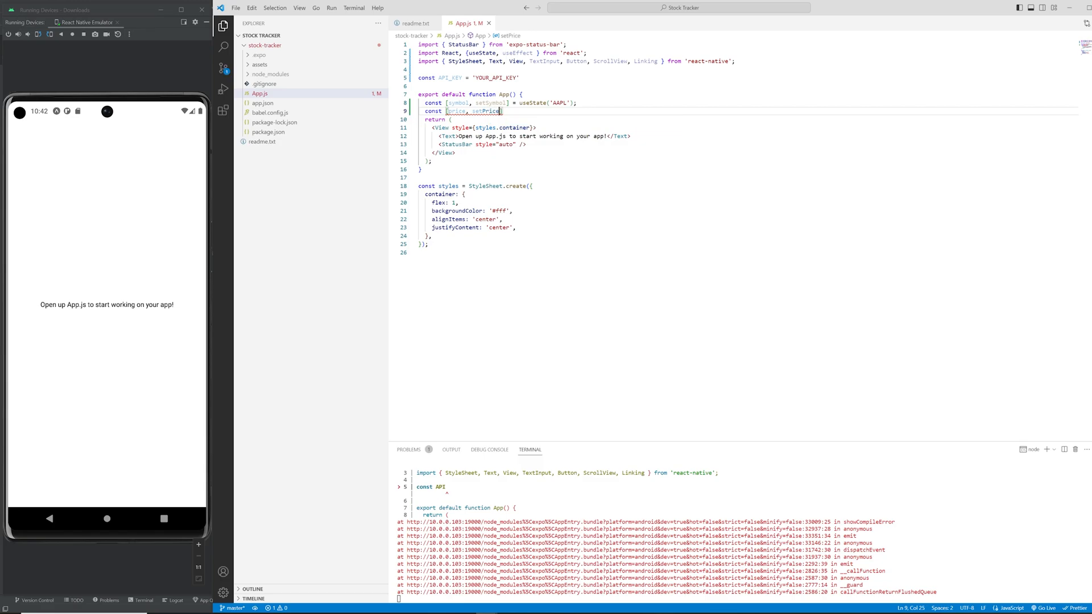
{"action": "type", "text": "= useState(null);"}
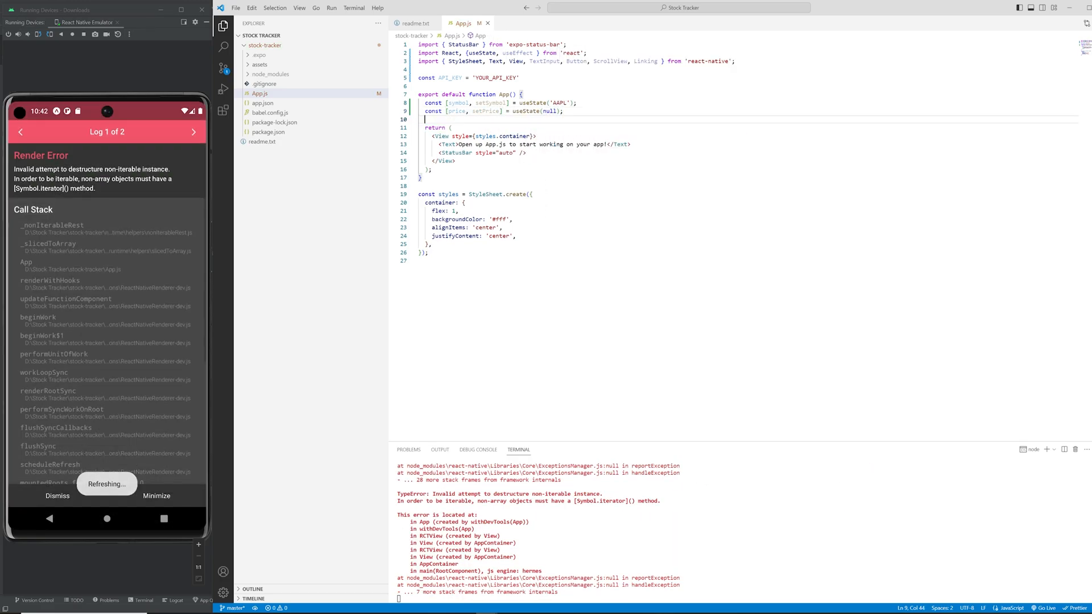
{"action": "type", "text": "const [loading, setLoading] = useState(false);"}
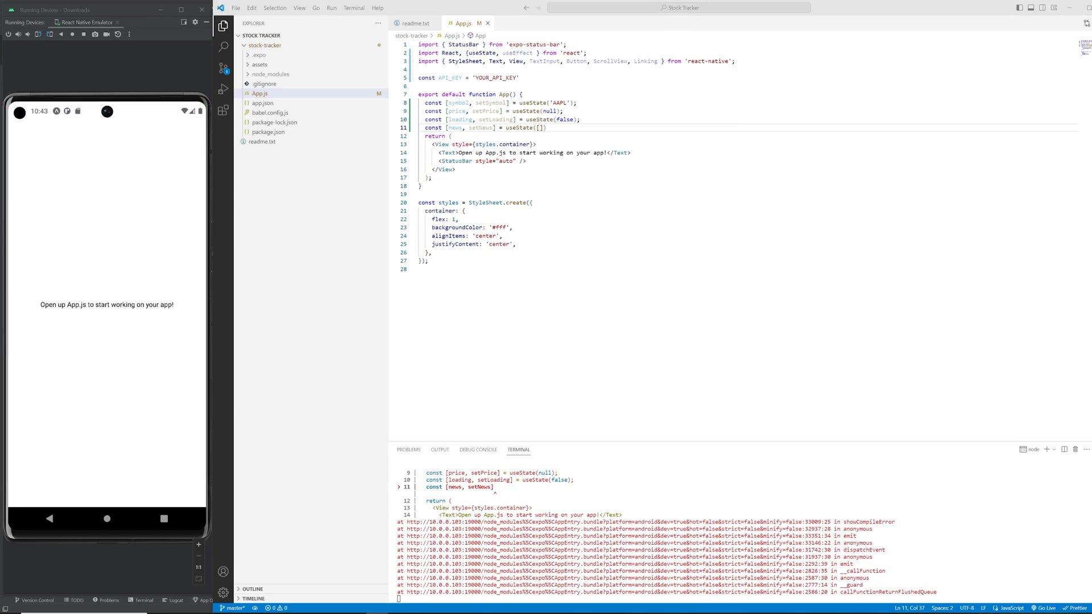
Step: Write handleSymbolChange calling setSymbol(text.toUpperCase())
{"action": "type", "text": "const h"}
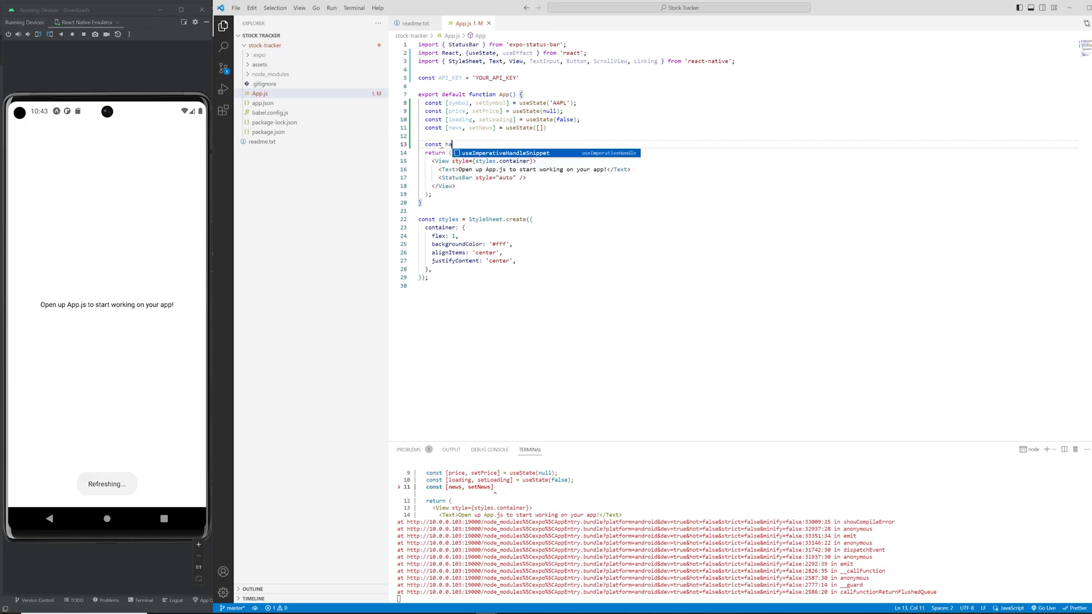
{"action": "type", "text": "andleSymbolChange = (text) => {"}
{"action": "type", "text": "set"}
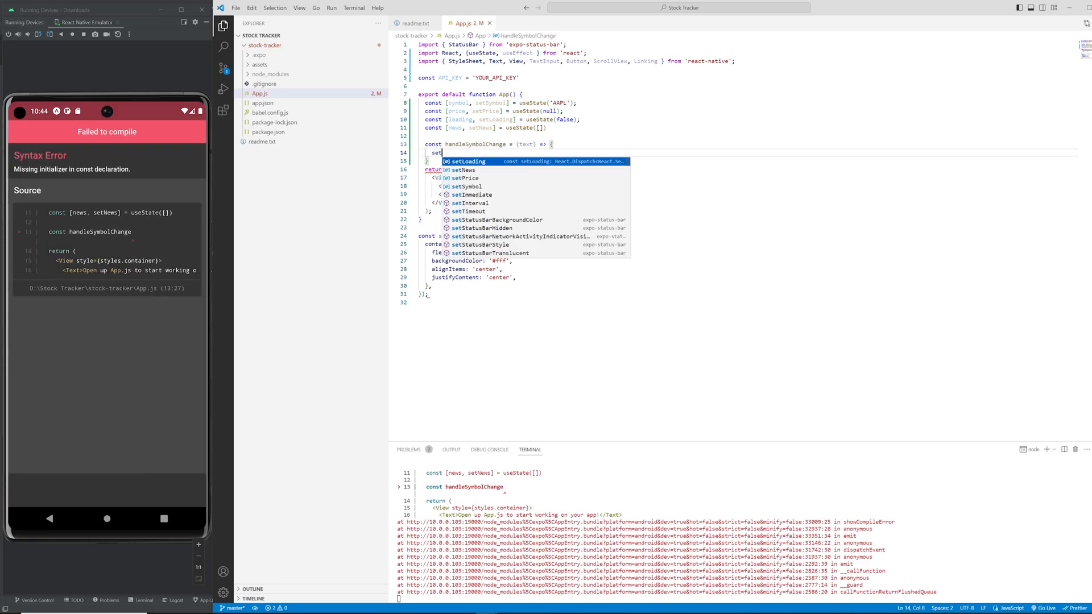
{"action": "type", "text": "Symbol(text.toUpperCase());"}
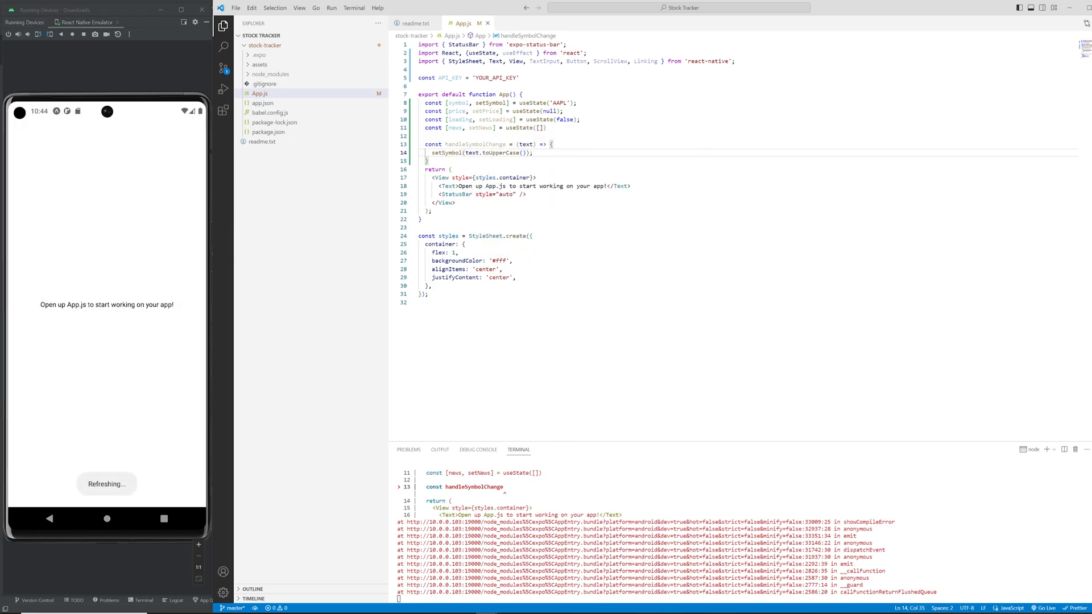
{"action": "type", "text": "co"}
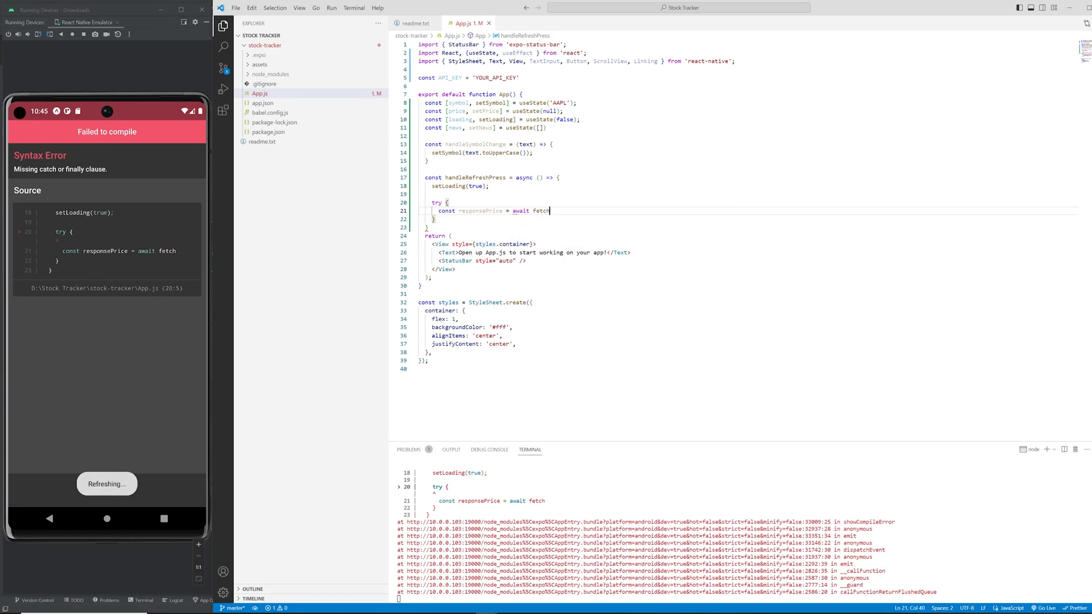
Step: Write async handleRefreshPress fetching the Global Quote and setting a two-decimal price
{"action": "type", "text": "()"}
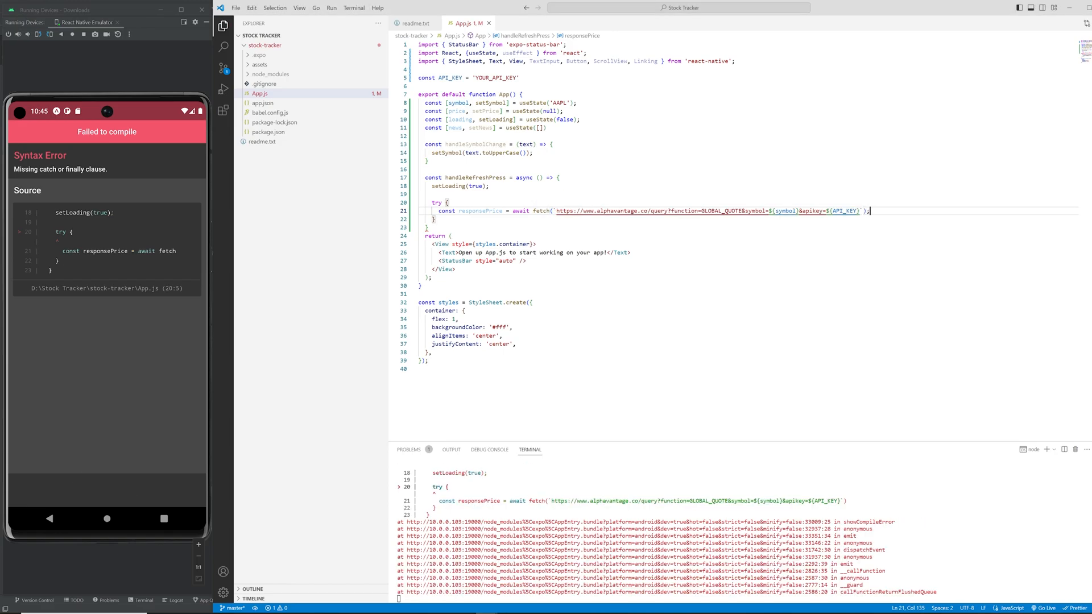
{"action": "type", "text": "const dataPrice = await"}
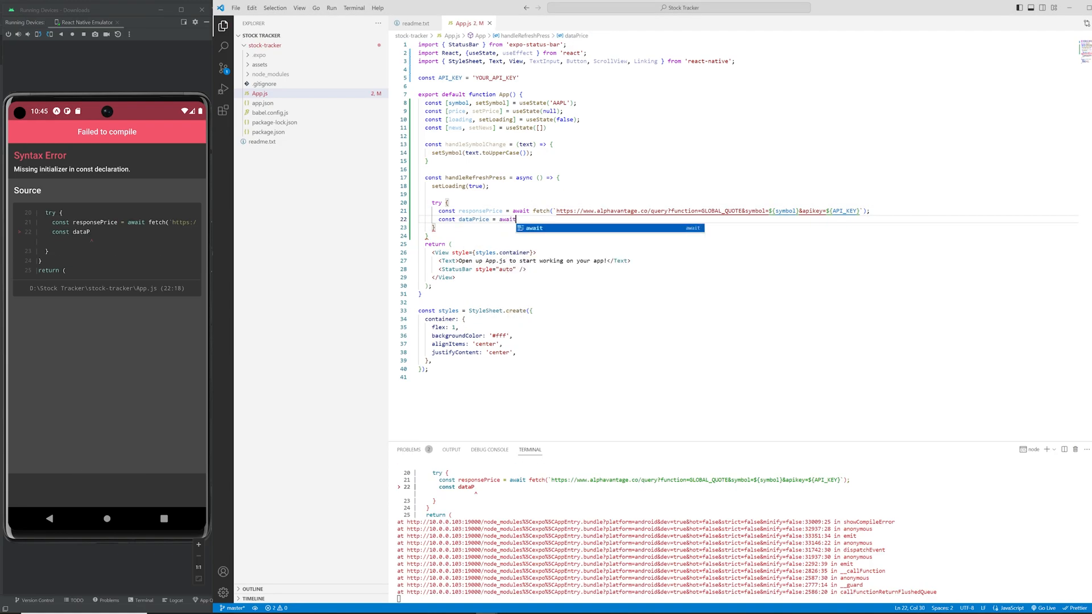
{"action": "type", "text": "responsePrice.json();"}
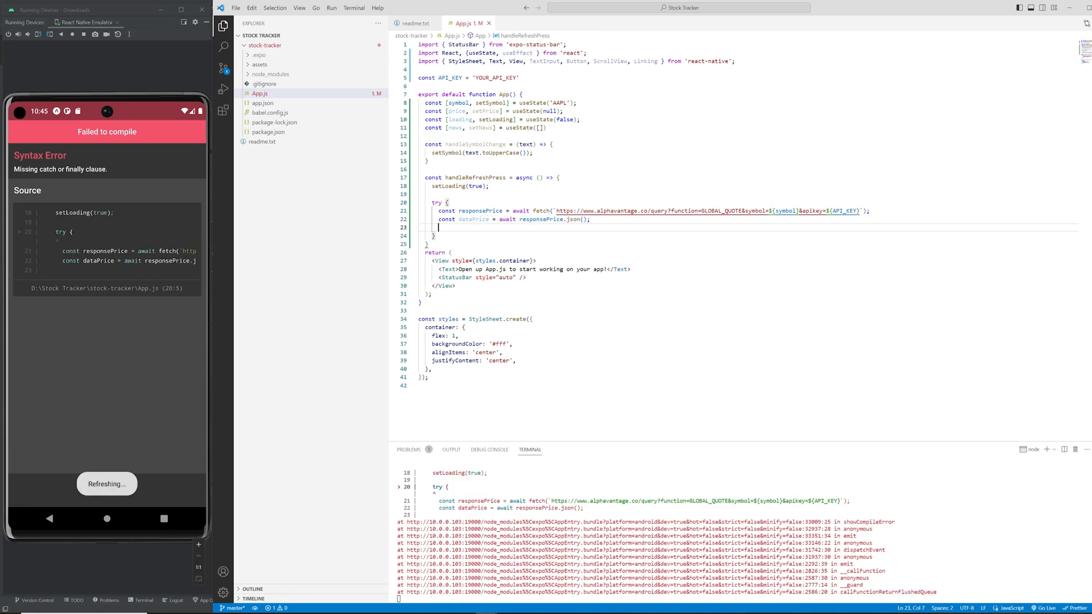
{"action": "type", "text": "if(dataPrice['Global Quote']) {"}
{"action": "type", "text": "setPrice"}
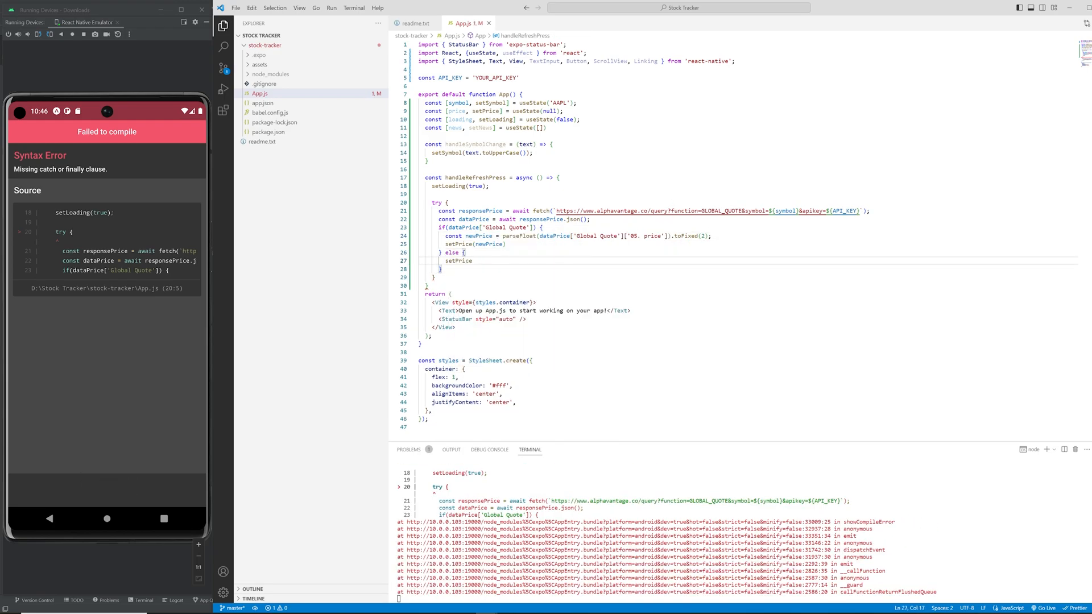
{"action": "type", "text": "const responseNews = await fetch("}
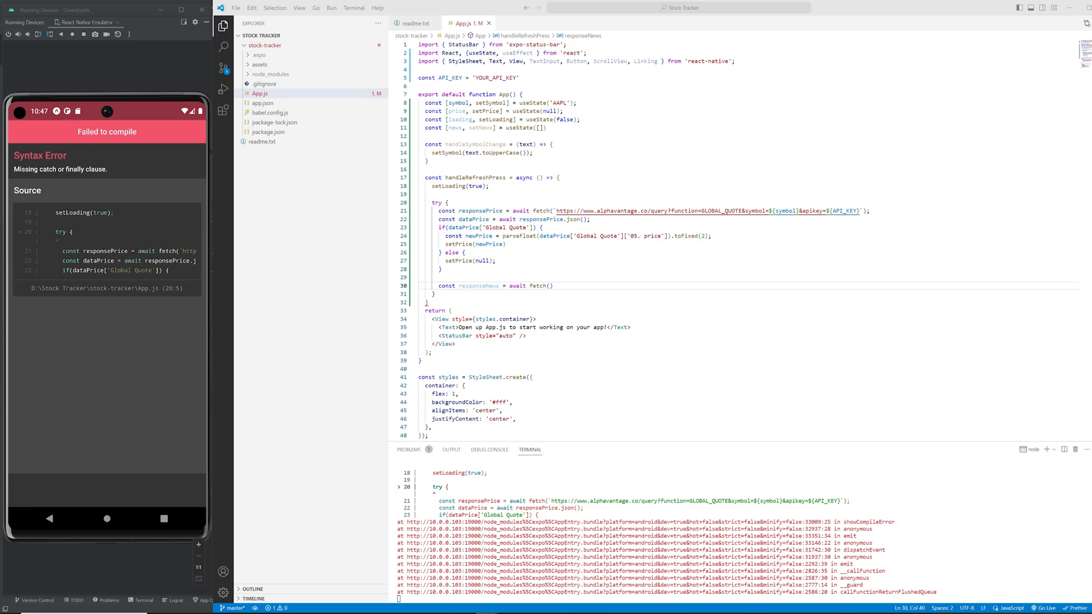
Step: Fetch NewsAPI articles into news, with catch resetting state and finally setLoading(false)
{"action": "type", "text": "https://newsapi.org/v2/everything?q=${symbol}&apiKey=`"}
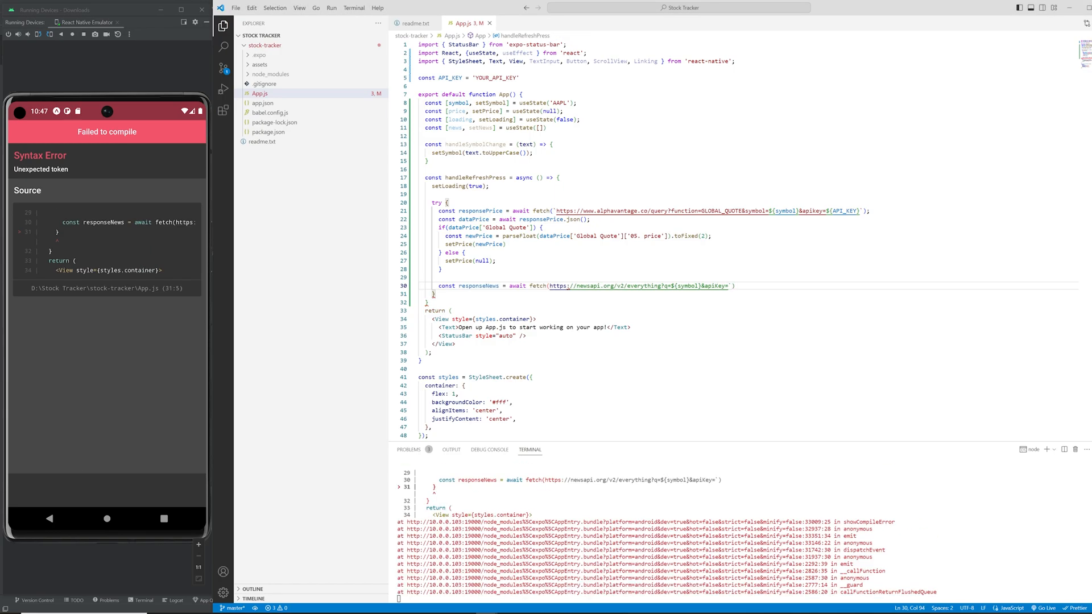
{"action": "type", "text": "YOUR_API_KEY"}
{"action": "type", "text": "const dataNews = await responseNews.json();"}
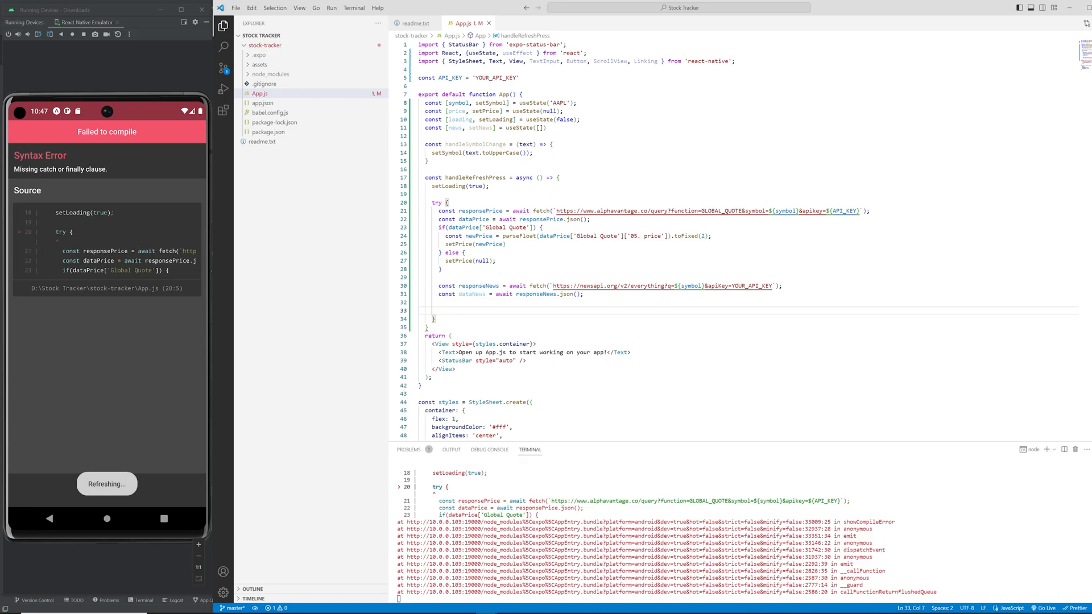
{"action": "type", "text": "if(dataNews.articles){"}
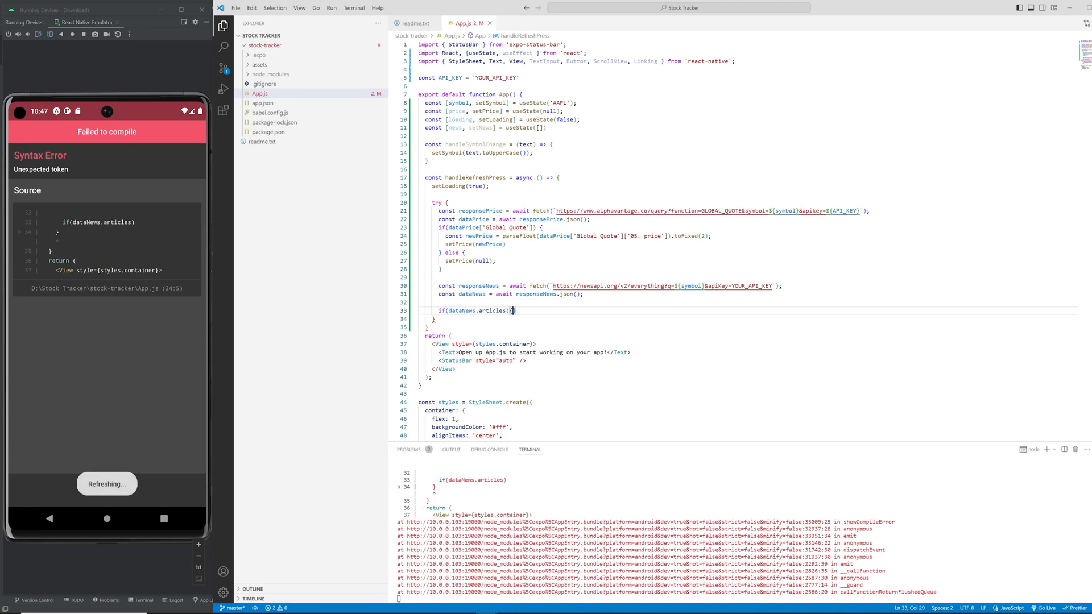
{"action": "type", "text": "setNews(dataNews.articles);"}
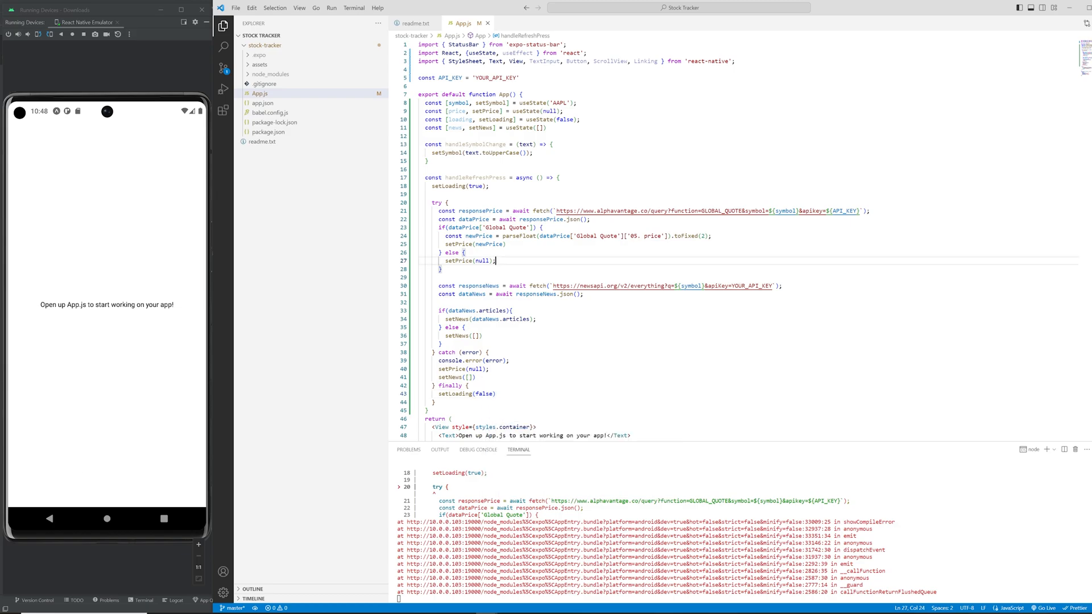
{"action": "type", "text": "useEffect"}
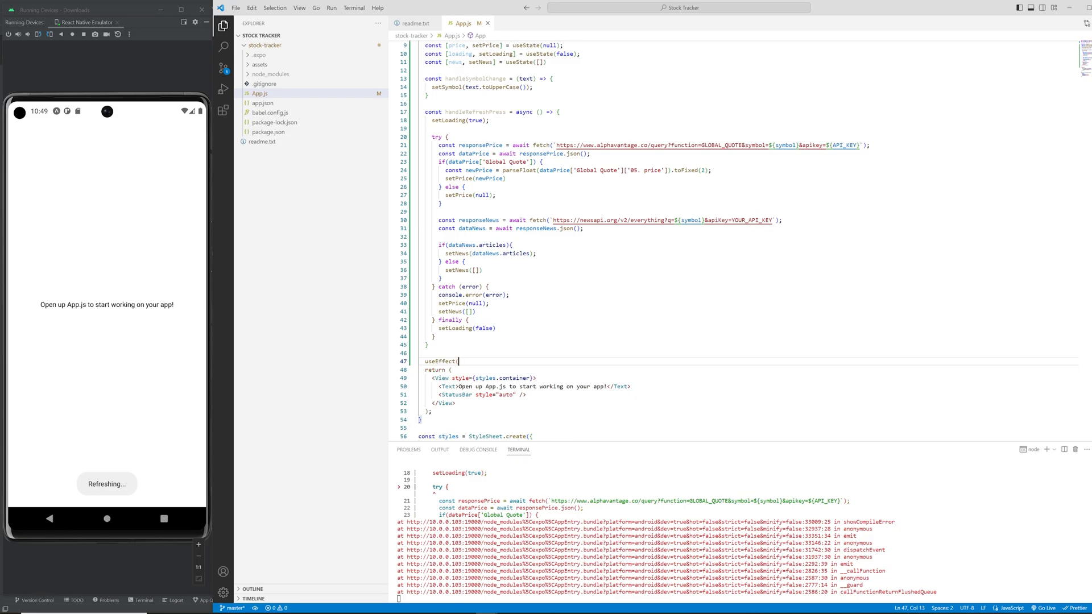
Step: Add useEffect(() => { handleRefreshPress(); }, []) to App.js and begin the View layout
{"action": "type", "text": "() => {"}
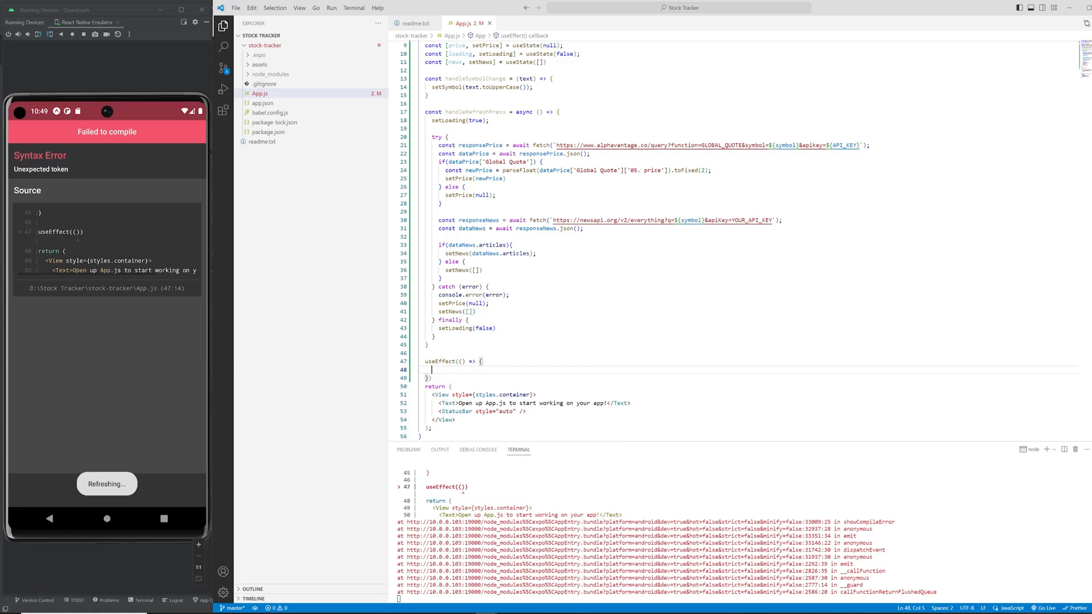
{"action": "type", "text": "handleRefreshPress();"}
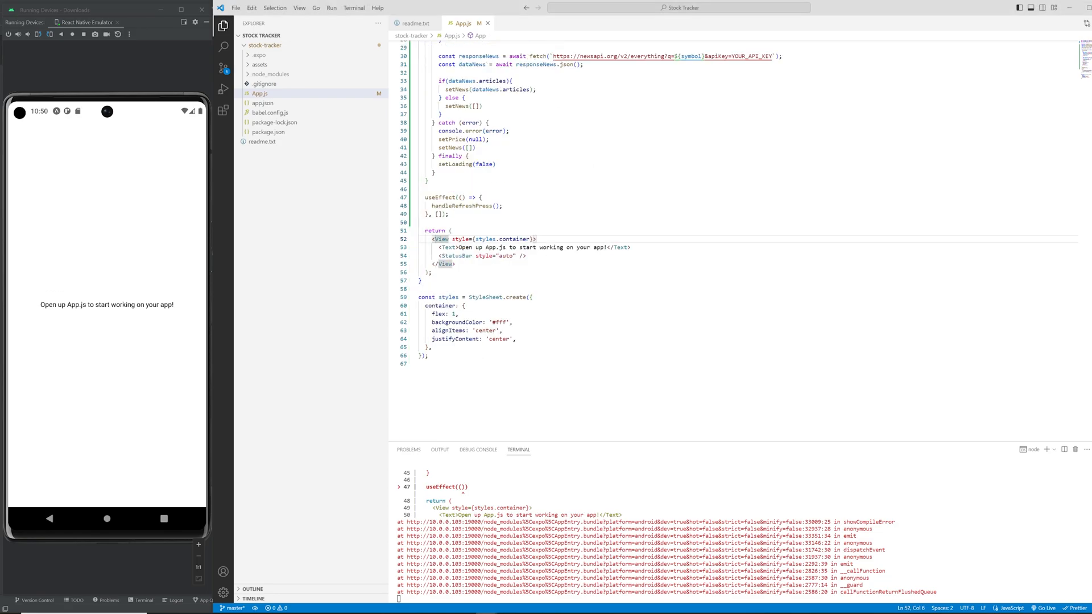
{"action": "type", "text": "View"}
{"action": "type", "text": "<TextInput style={{ marginLeft: 10, marginRight: 10, fontSize: 18, borderWidth: 1, padding: 5, flex: 1}} "}
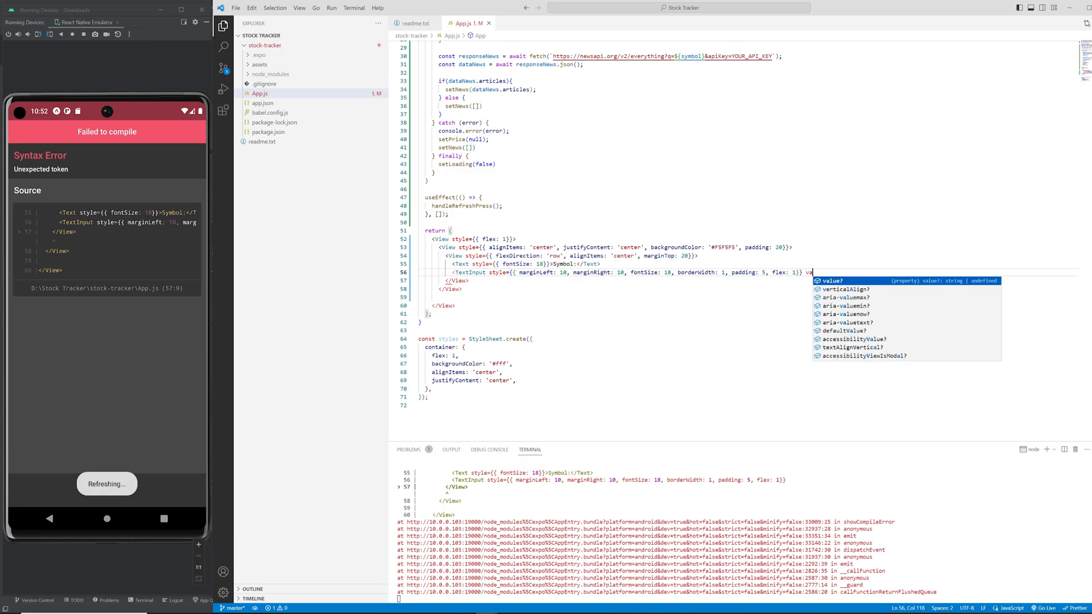
Step: Add a TextInput bound to symbol via handleSymbolChange and a 'Loading...' message with marginTop 20
{"action": "type", "text": "value={symbol} onChangeText={handleSymbolChange}/>"}
{"action": "type", "text": "{loading && <Text style={{ fontSize: 24, margi"}
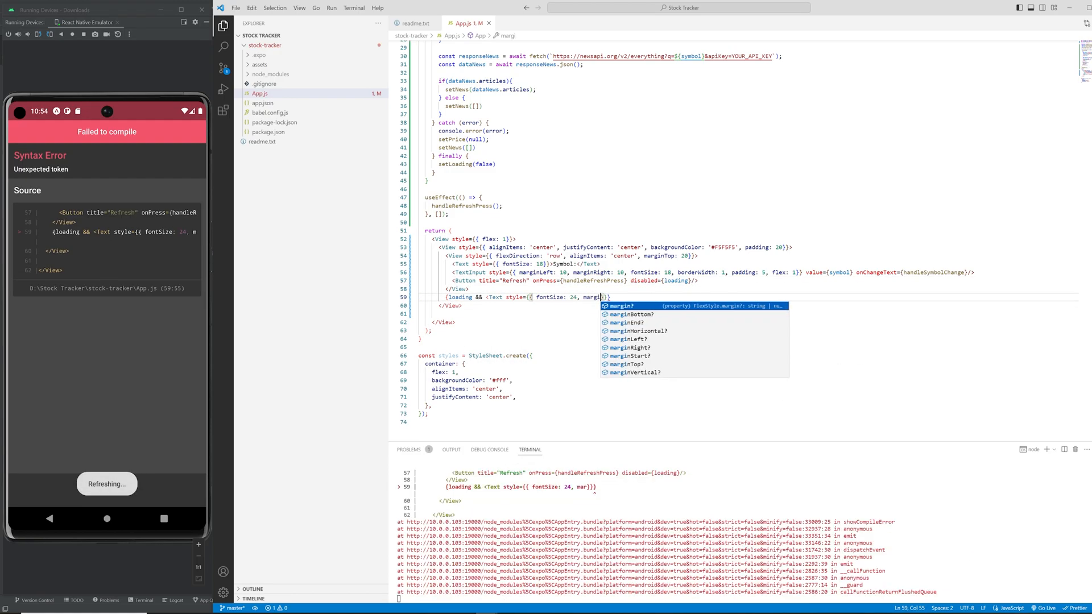
{"action": "type", "text": "nTop: 20}}>Loading...</Text>}"}
{"action": "type", "text": "<Text style={{ fontSize: 18"}
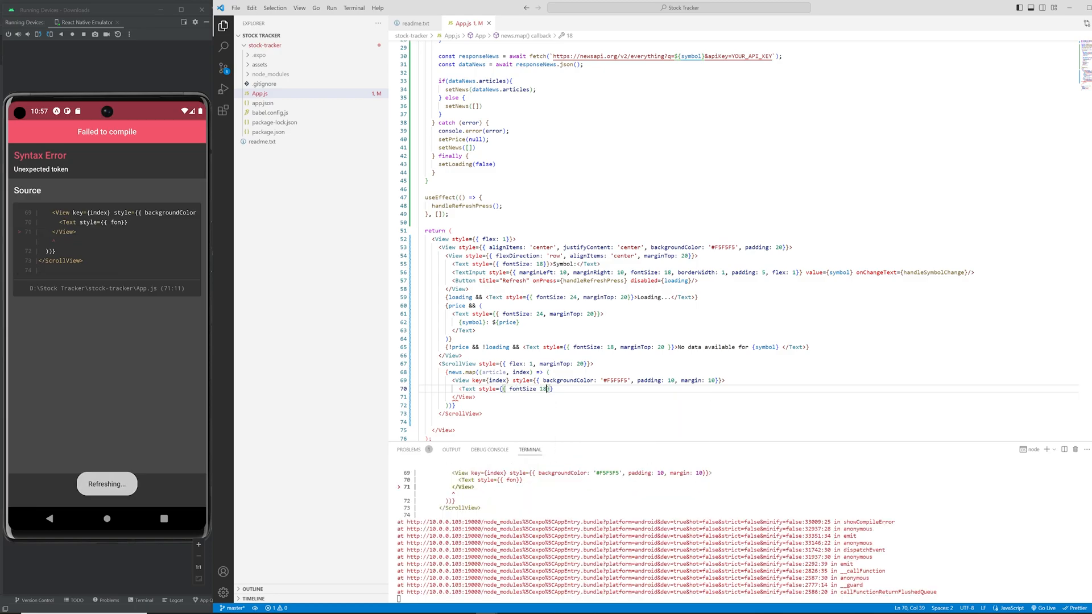
Step: Render each article.title inside a Text within the news cards
{"action": "type", "text": ">{article.title}</Text>"}
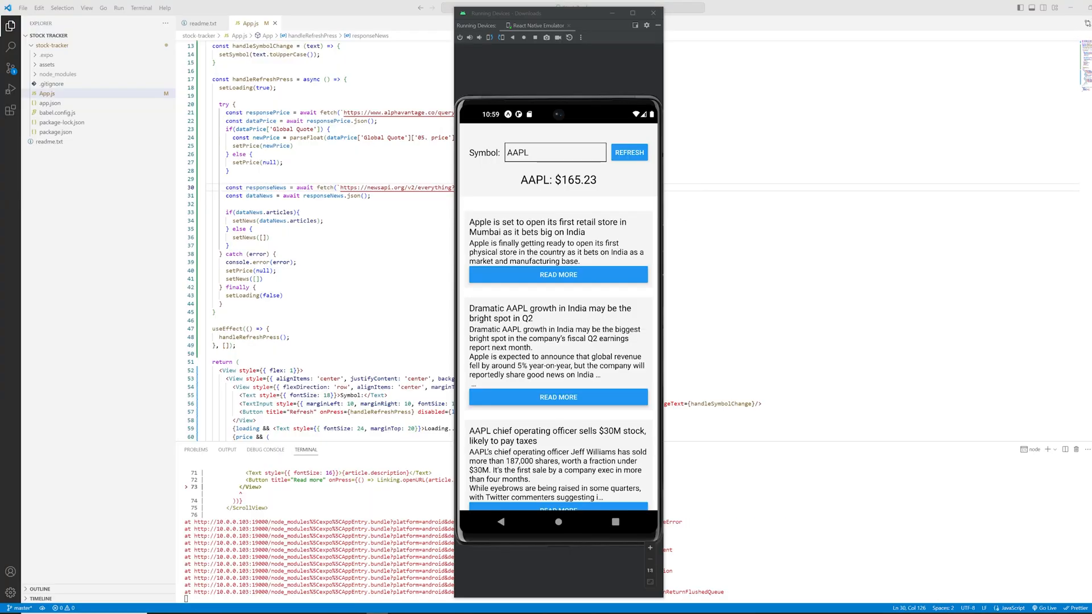
Step: Fetch quotes for AMZN, then TSLA ($187.04), and start clearing the Symbol field
{"action": "left_click", "coordinate": [554, 151]}
{"action": "type", "text": "AMZN"}
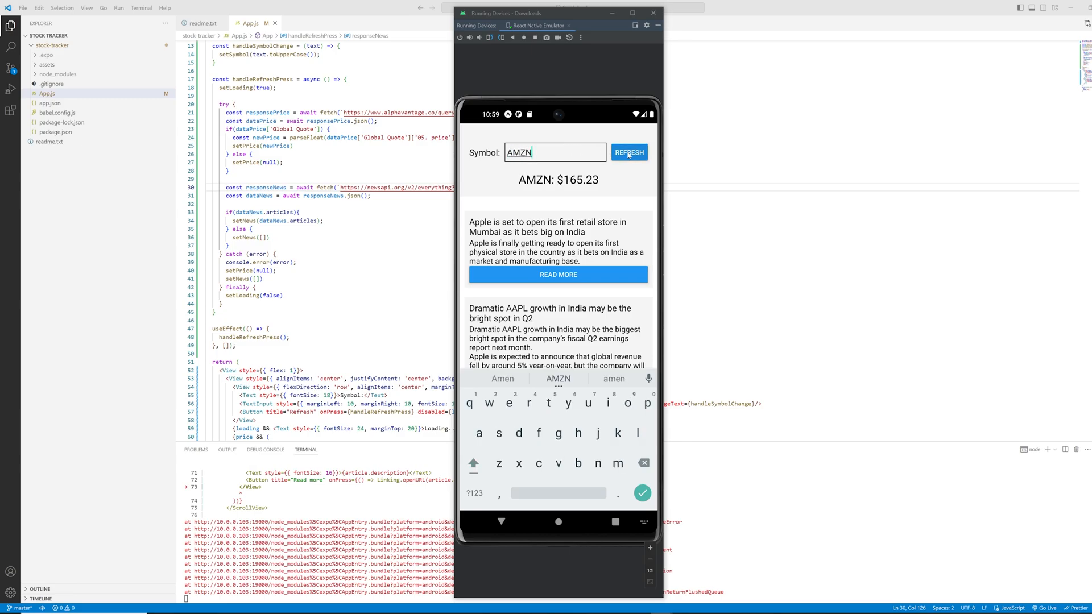
{"action": "left_click", "coordinate": [627, 152]}
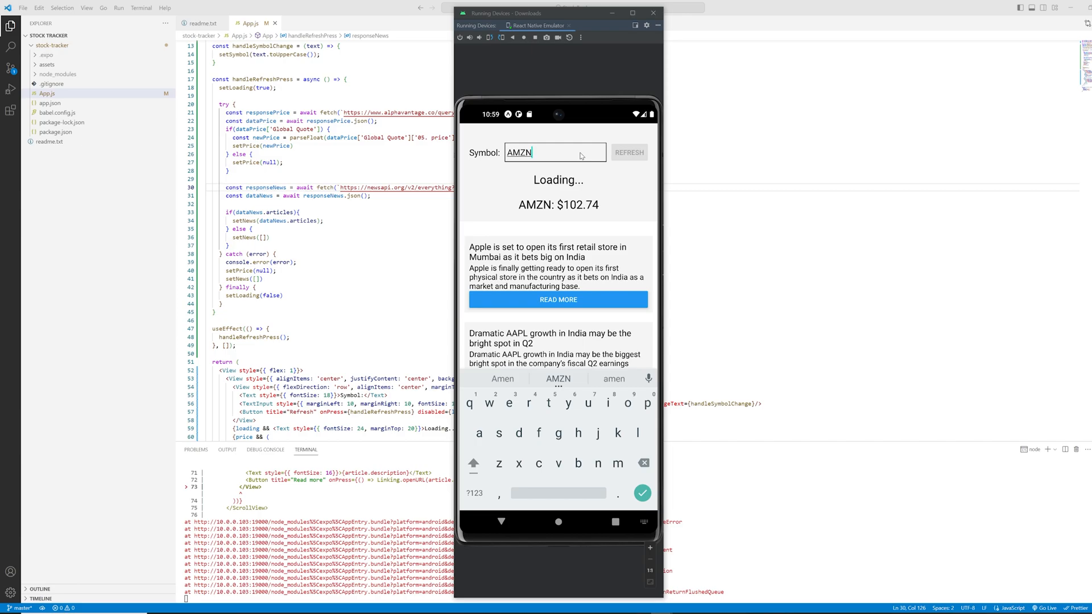
{"action": "left_click", "coordinate": [627, 153]}
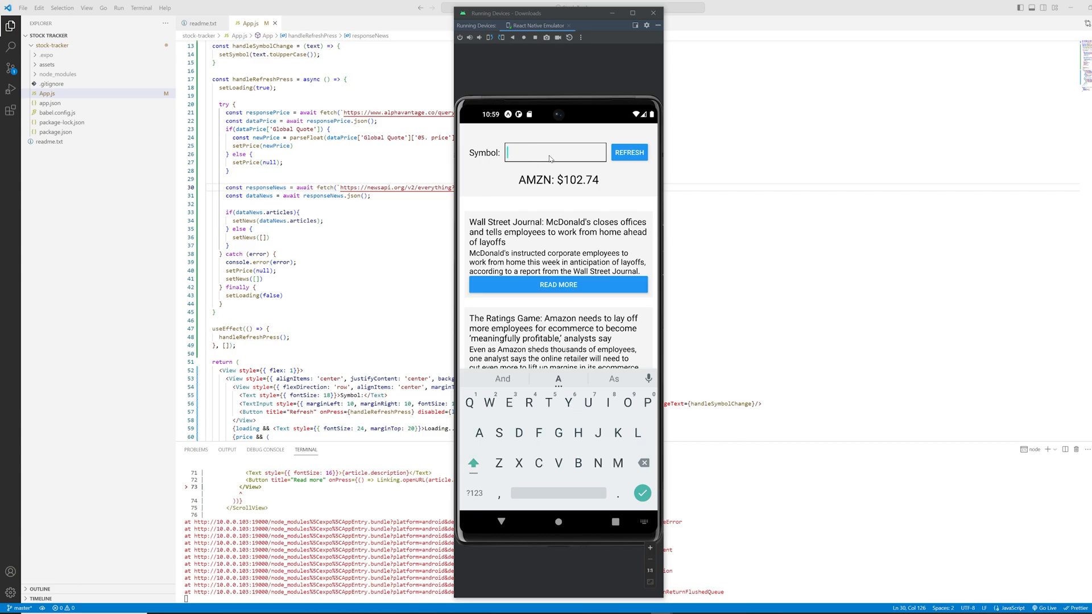
{"action": "type", "text": "TSLA"}
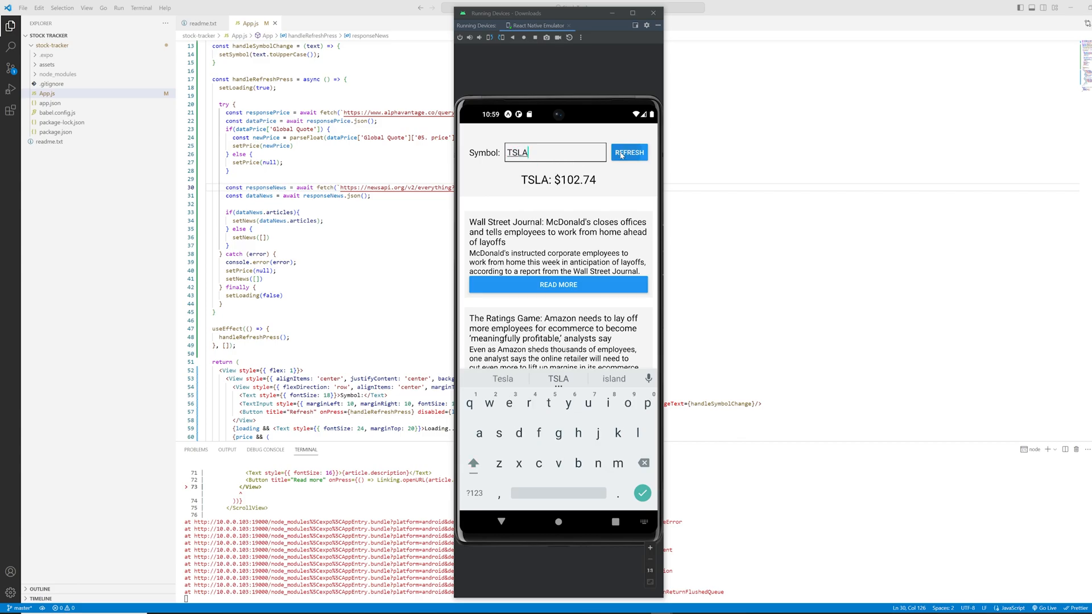
{"action": "left_click", "coordinate": [628, 153]}
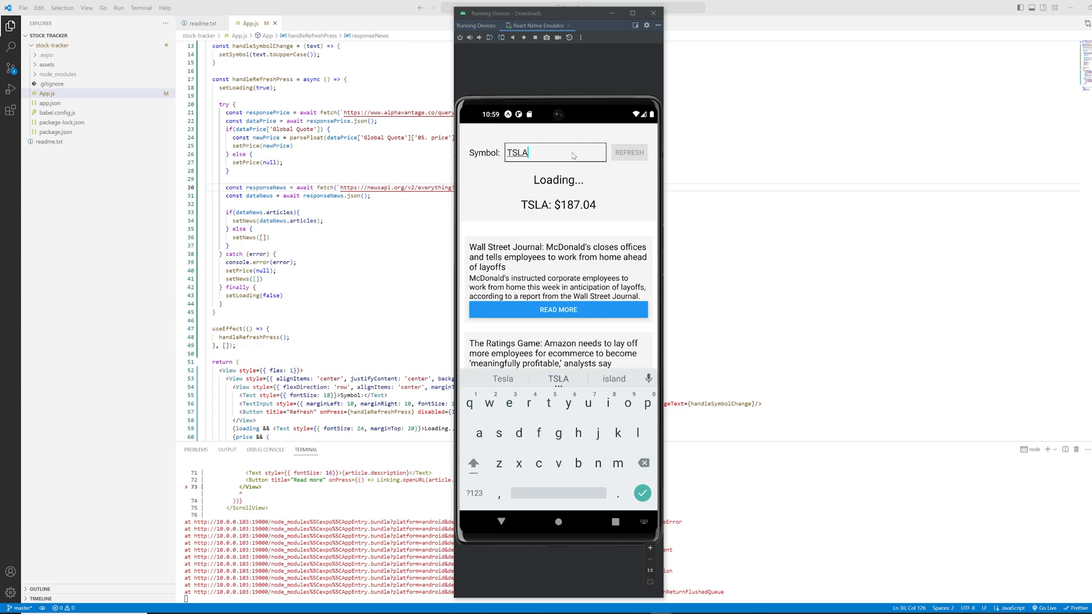
{"action": "left_click", "coordinate": [628, 152]}
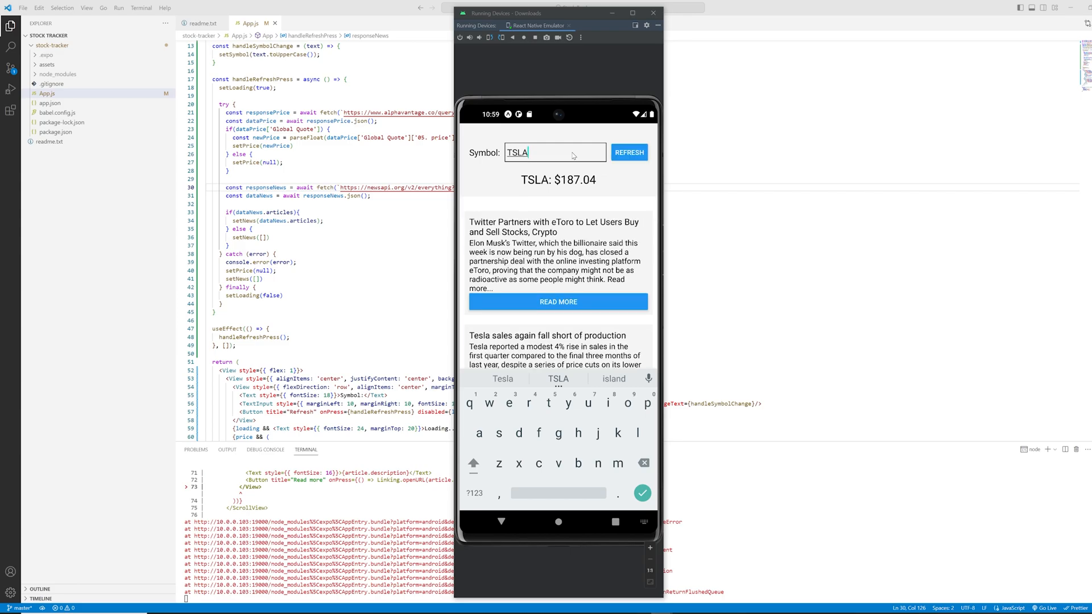
{"action": "key", "text": "BackSpace"}
{"action": "type", "text": "MSFT"}
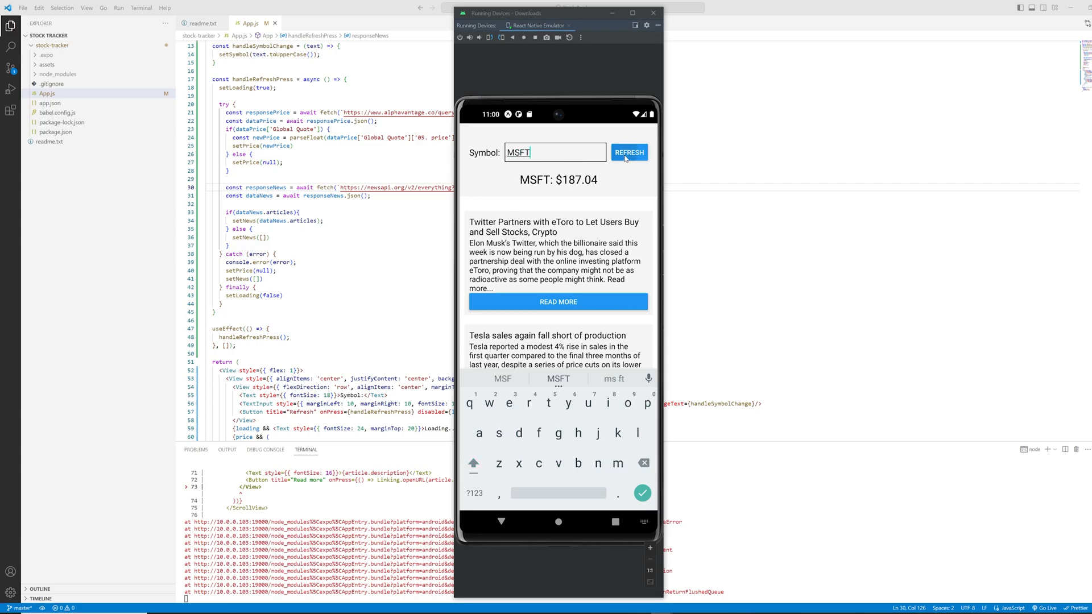
Step: Refresh MSFT ($288.80), then replace AAPL with AMZN and refresh to show $102.74
{"action": "left_click", "coordinate": [627, 151]}
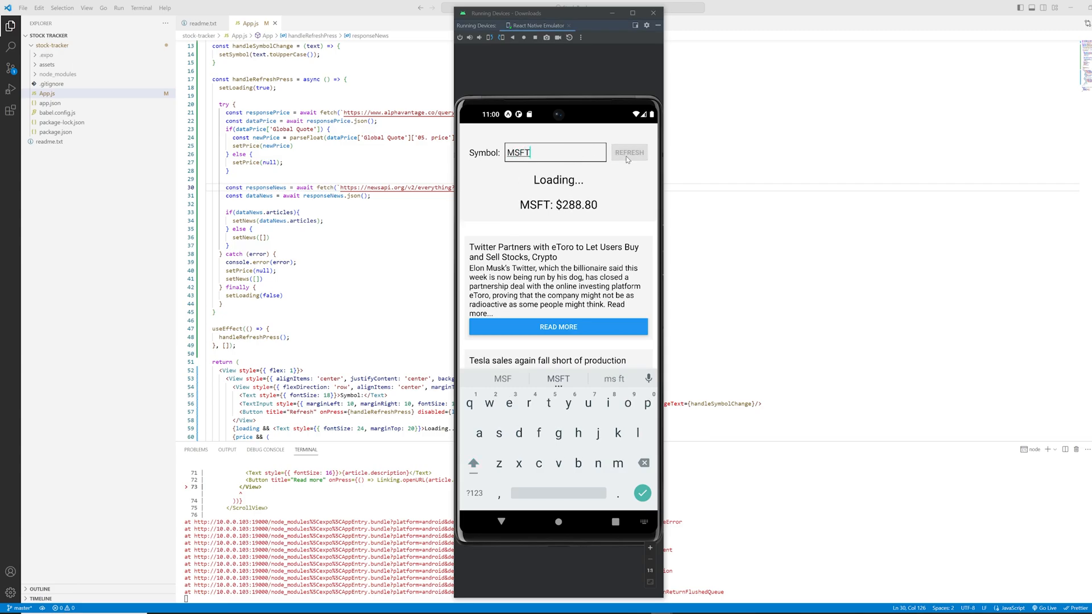
{"action": "left_click", "coordinate": [627, 153]}
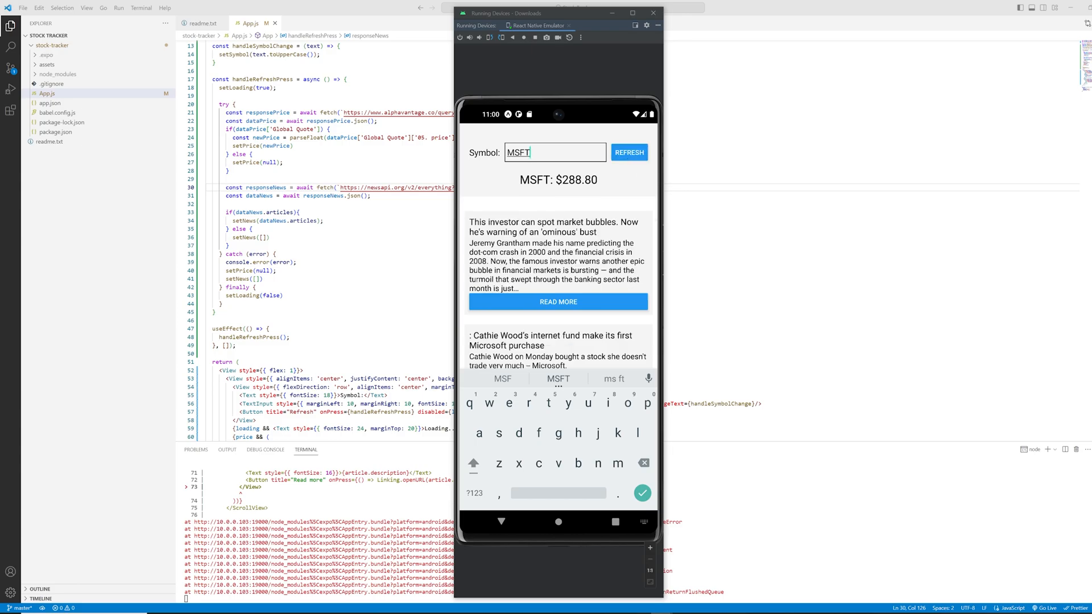
{"action": "left_click", "coordinate": [627, 152]}
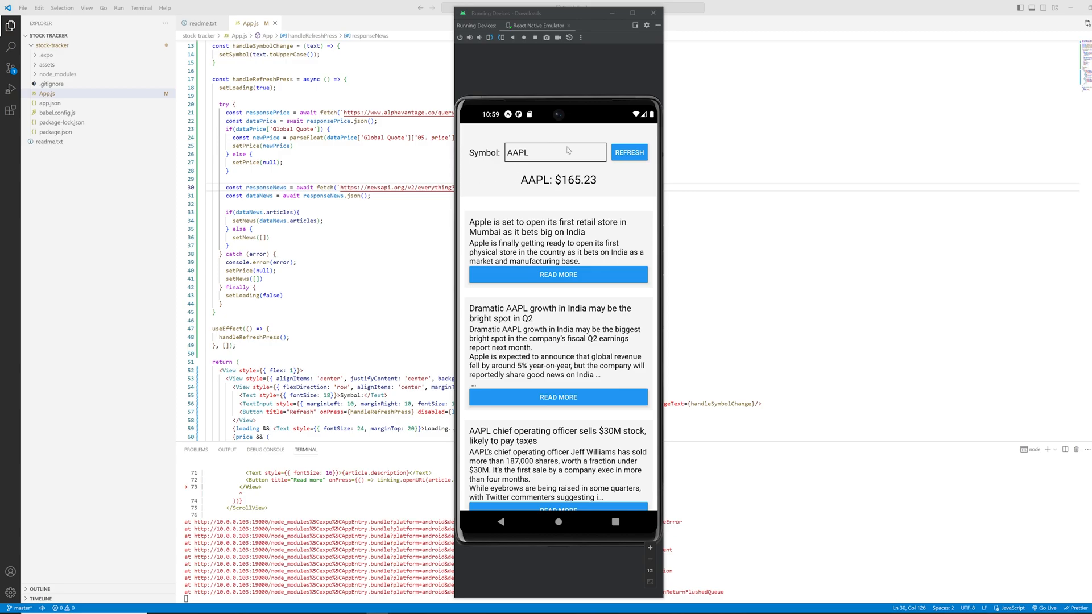
{"action": "left_click", "coordinate": [553, 152]}
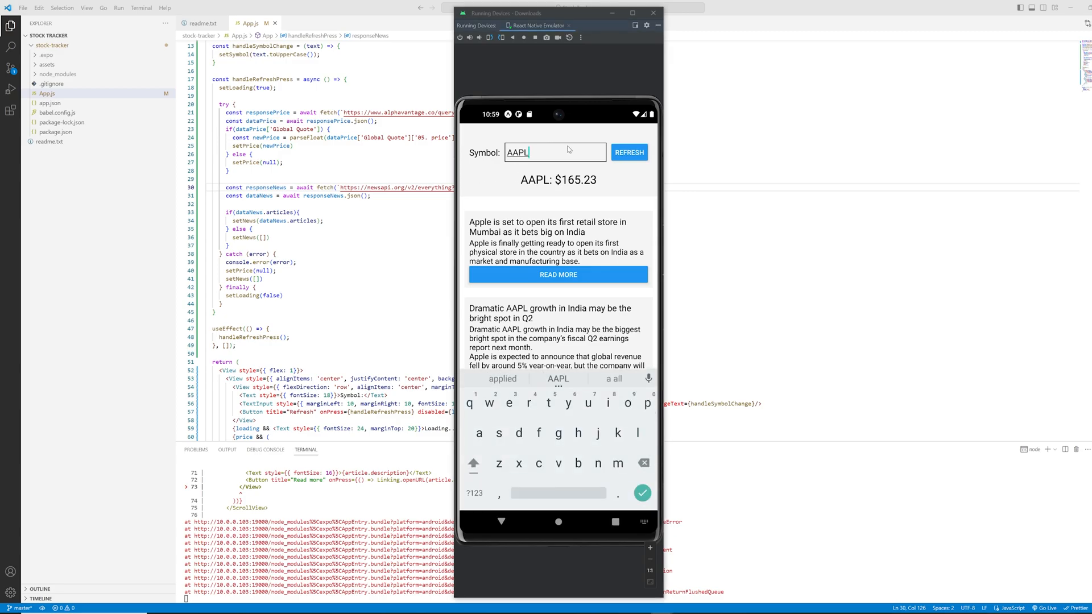
{"action": "key", "text": "backspace"}
{"action": "type", "text": "AMZN"}
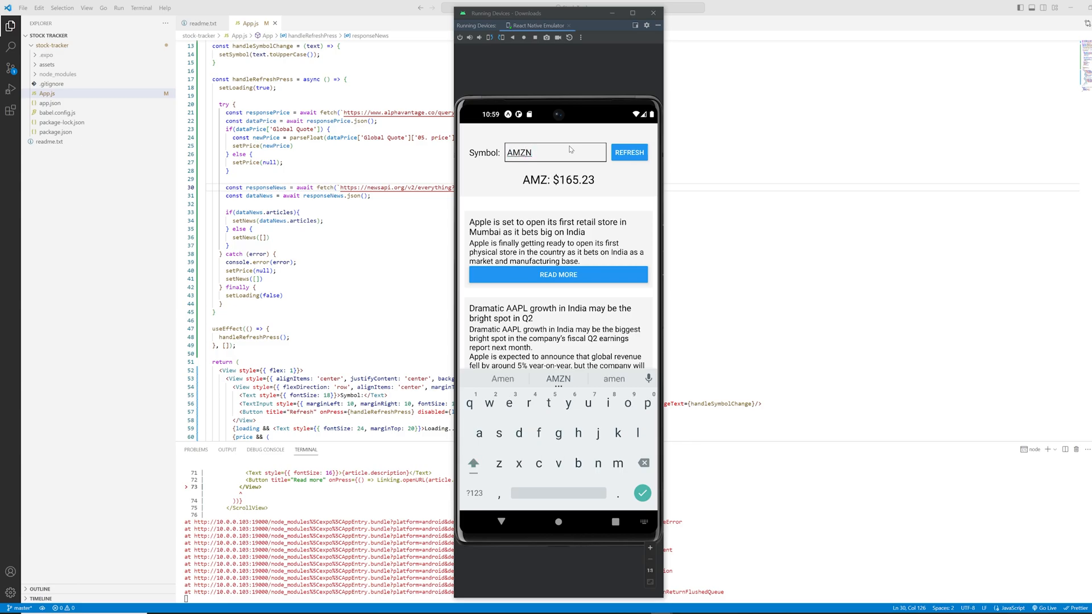
{"action": "left_click", "coordinate": [628, 152]}
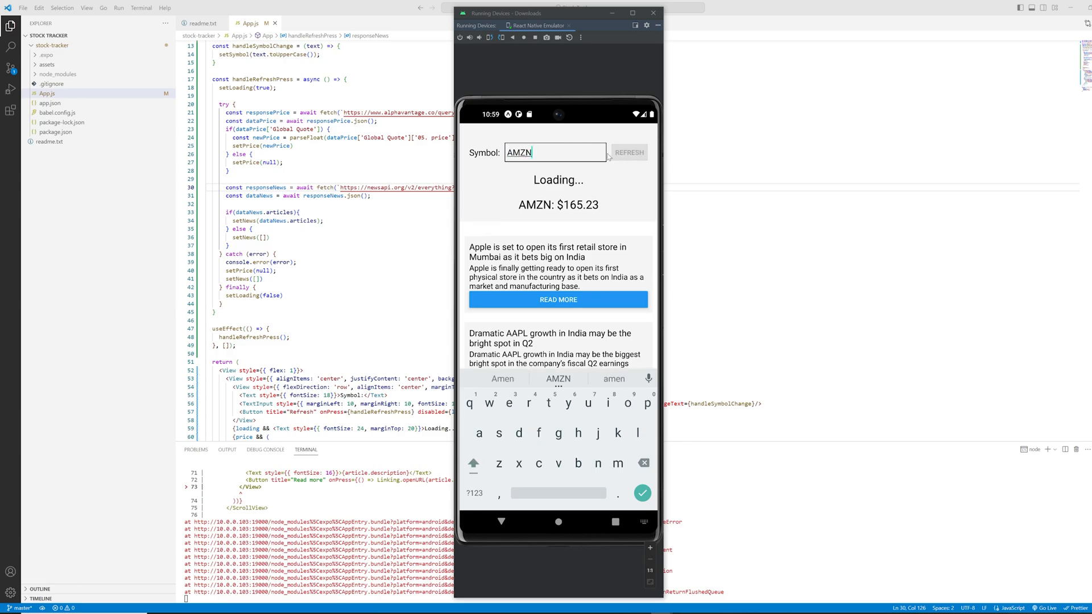
{"action": "left_click", "coordinate": [627, 152]}
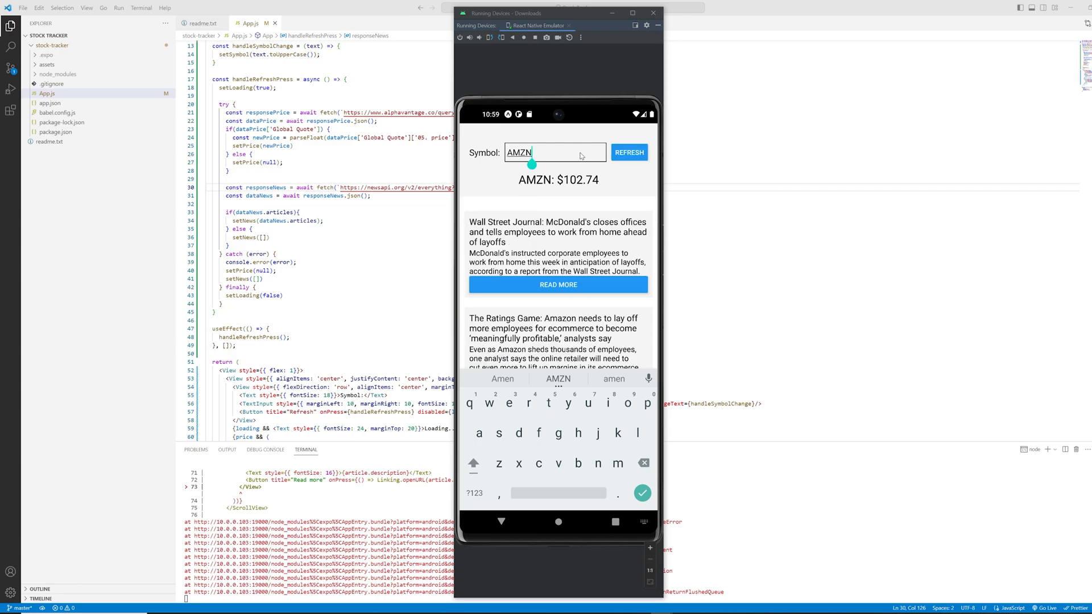
{"action": "mouse_move", "coordinate": [581, 237]}
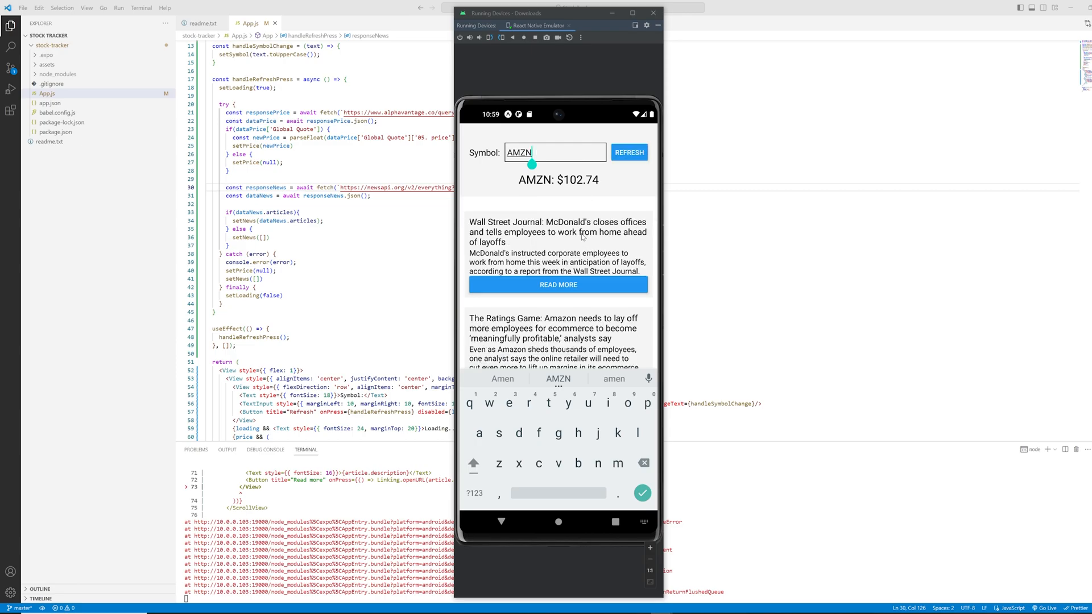